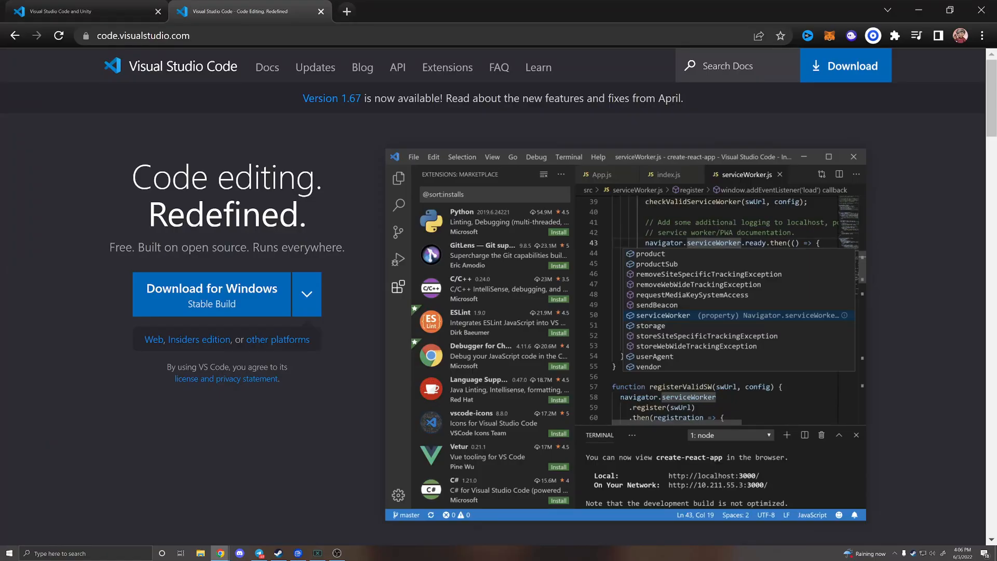
Download the stable Windows build of Visual Studio Code from code.visualstudio.com
click(211, 294)
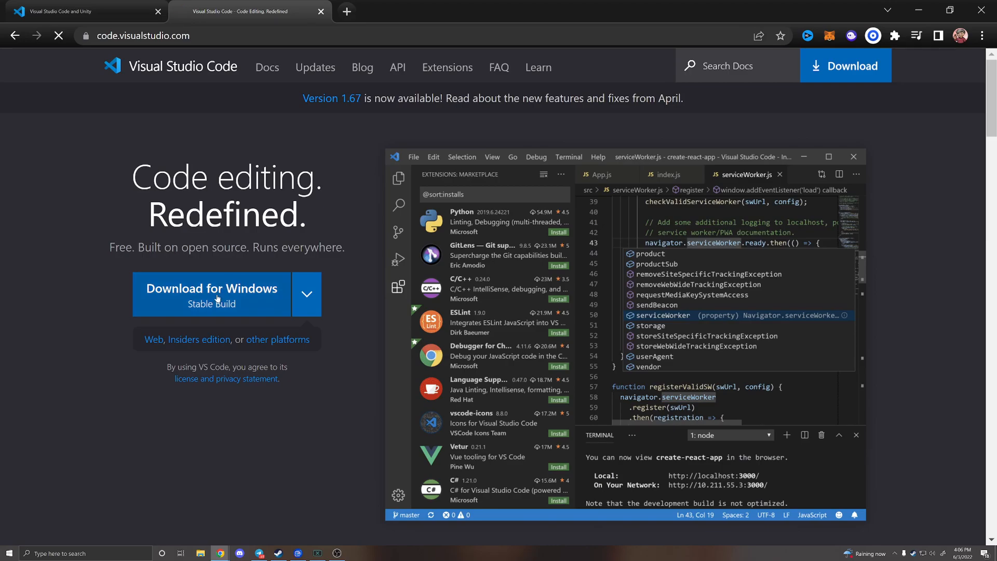
click(211, 293)
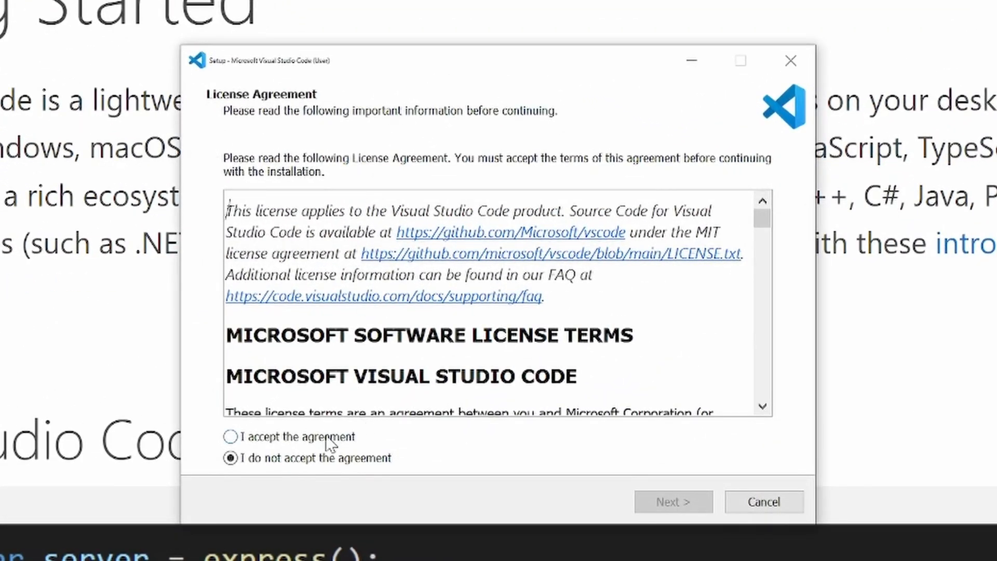
Accept the license, enable the desktop icon and both 'Open with Code' Explorer options, and start installing
click(673, 502)
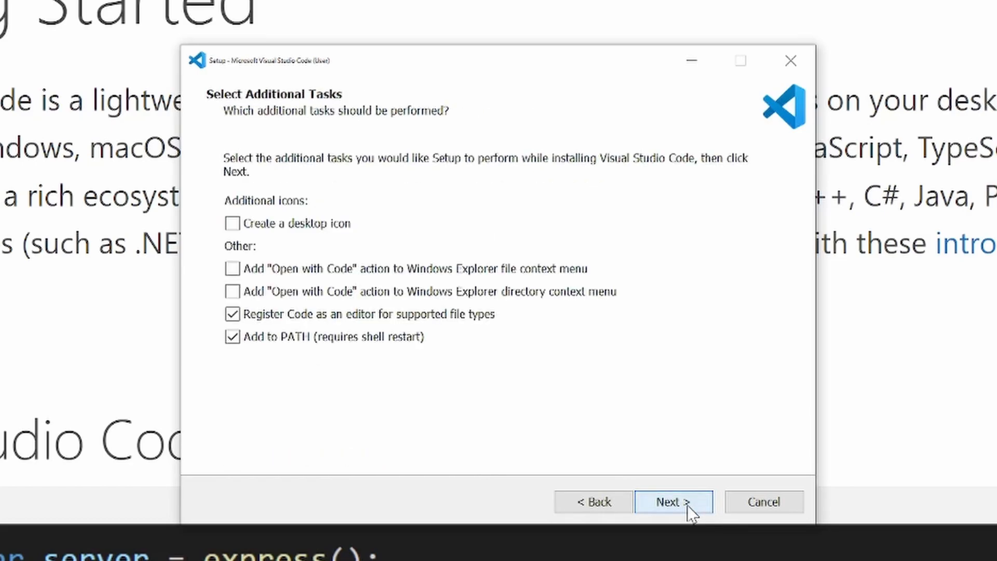
click(232, 224)
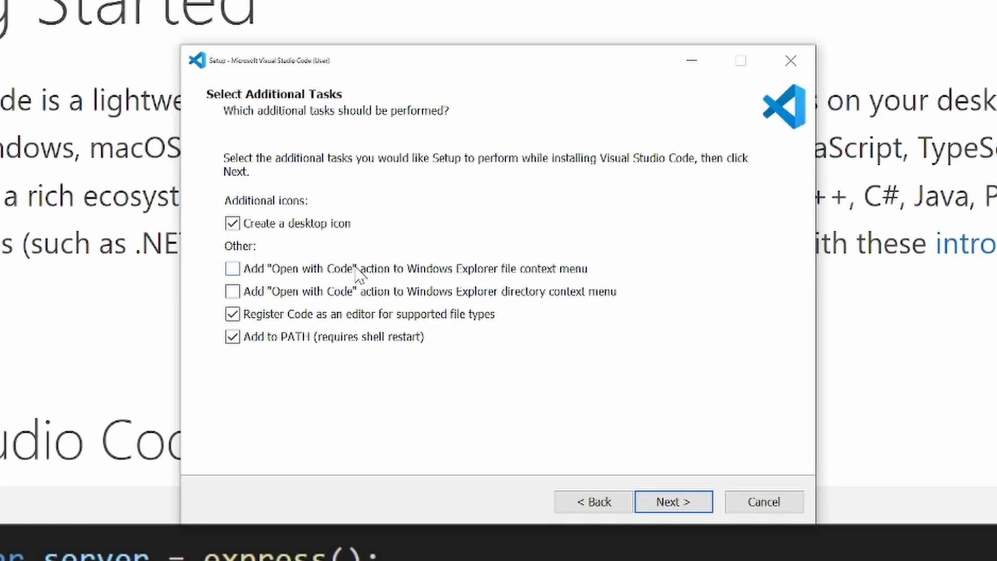
click(232, 268)
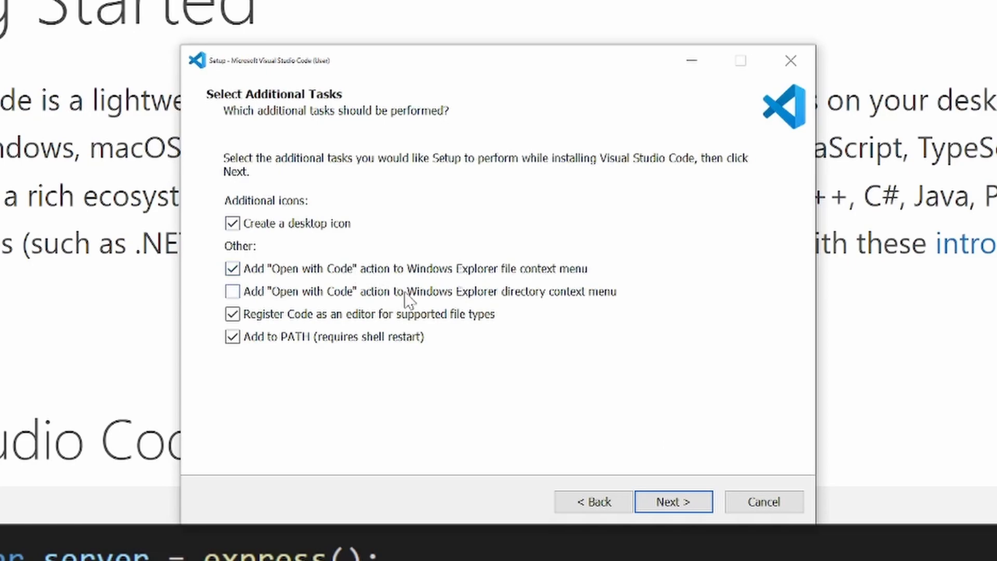
click(231, 291)
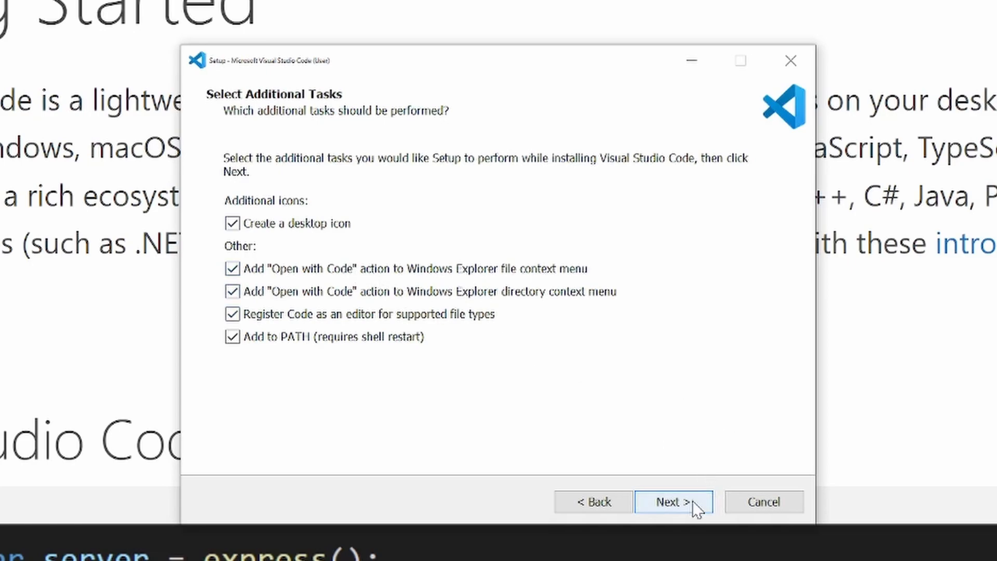
click(673, 502)
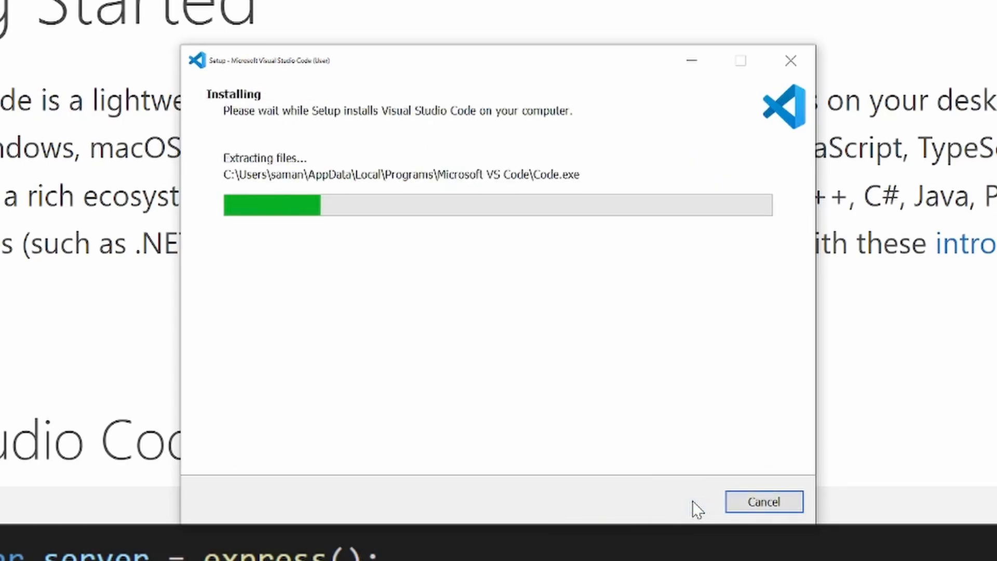
mouse_move(621, 443)
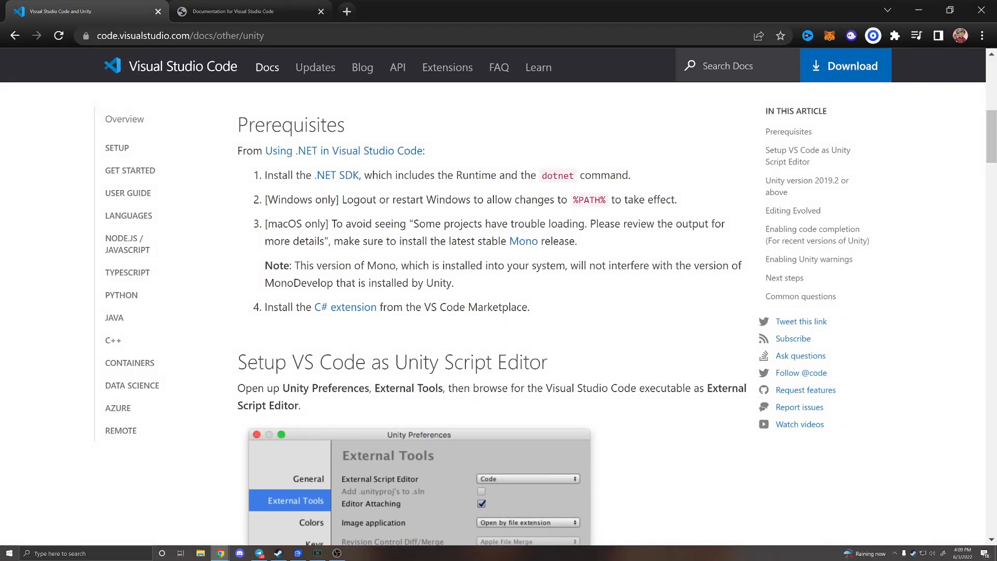
Open the .NET SDK link in a new tab, download the x64 installer and launch its installation
right_click(336, 174)
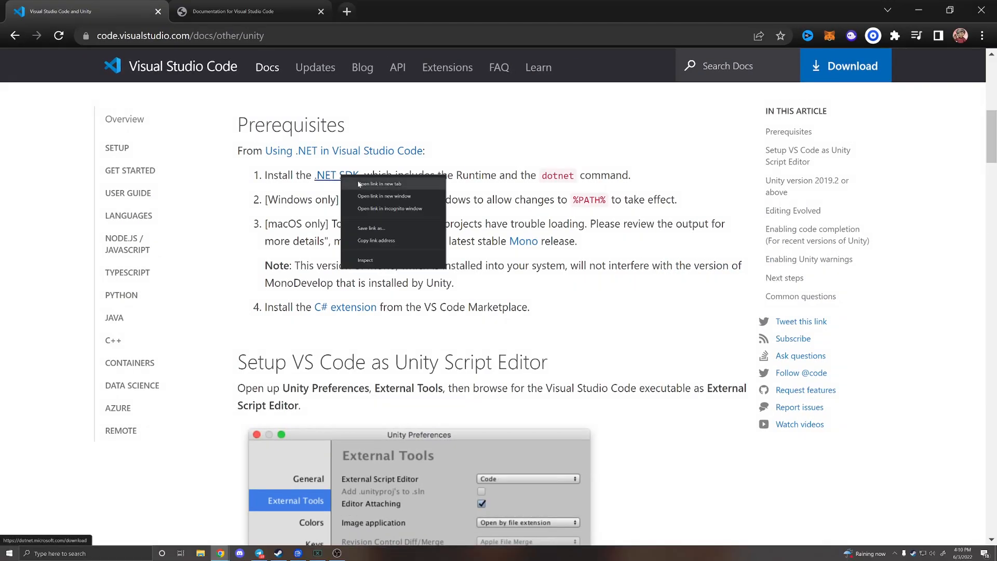
click(384, 183)
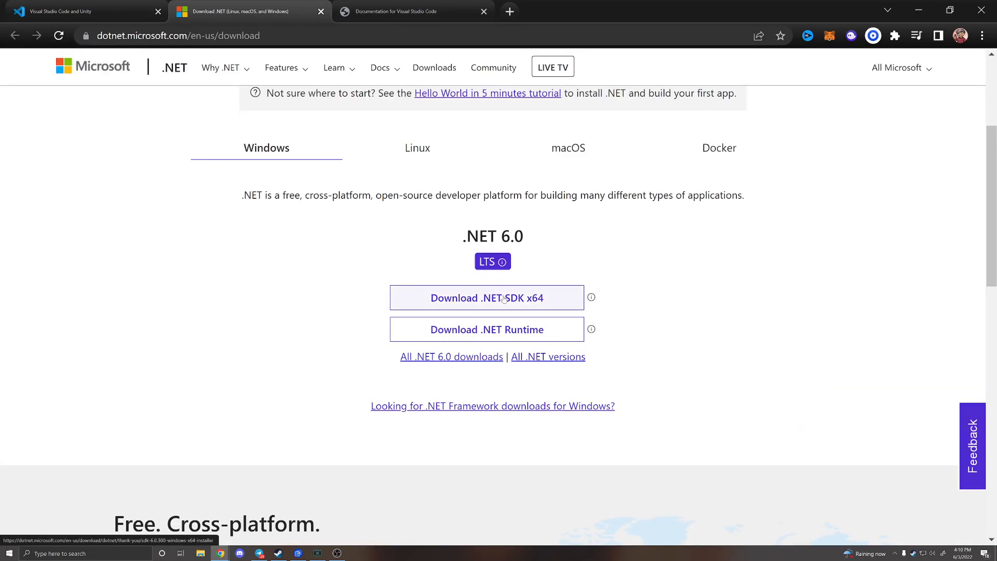
click(486, 298)
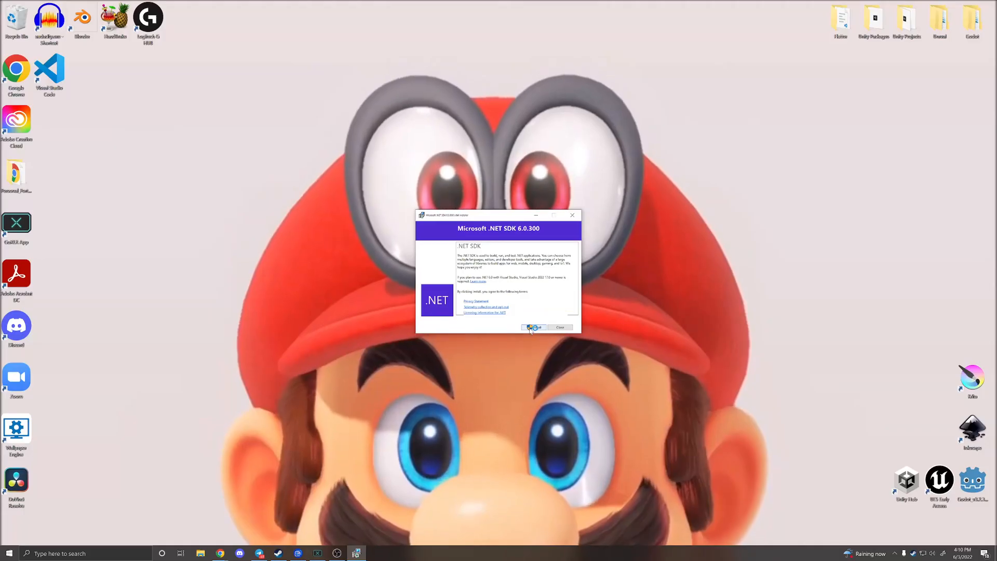
click(560, 327)
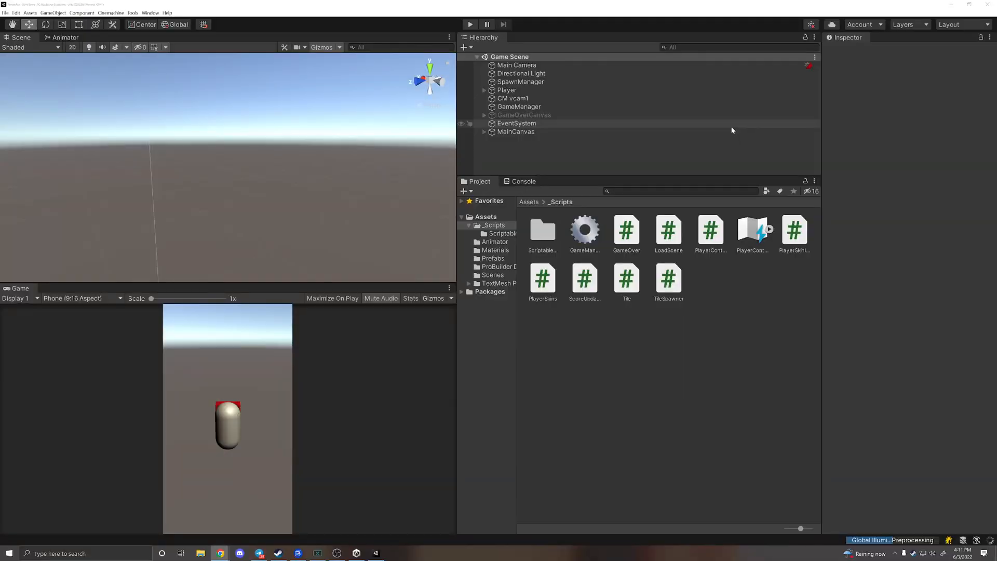
In Preferences > External Tools, set the External Script Editor to Visual Studio Code
click(17, 13)
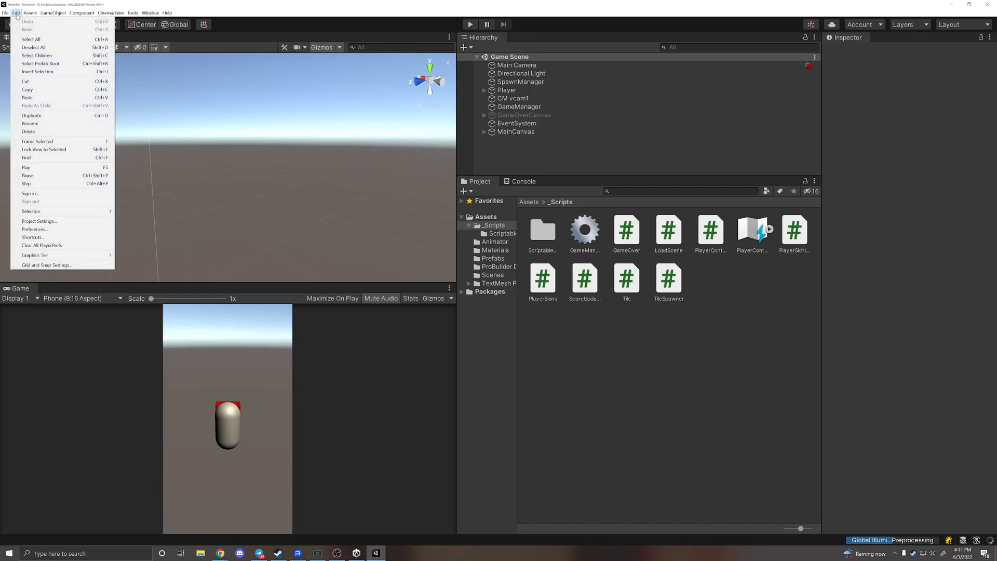
mouse_move(38, 220)
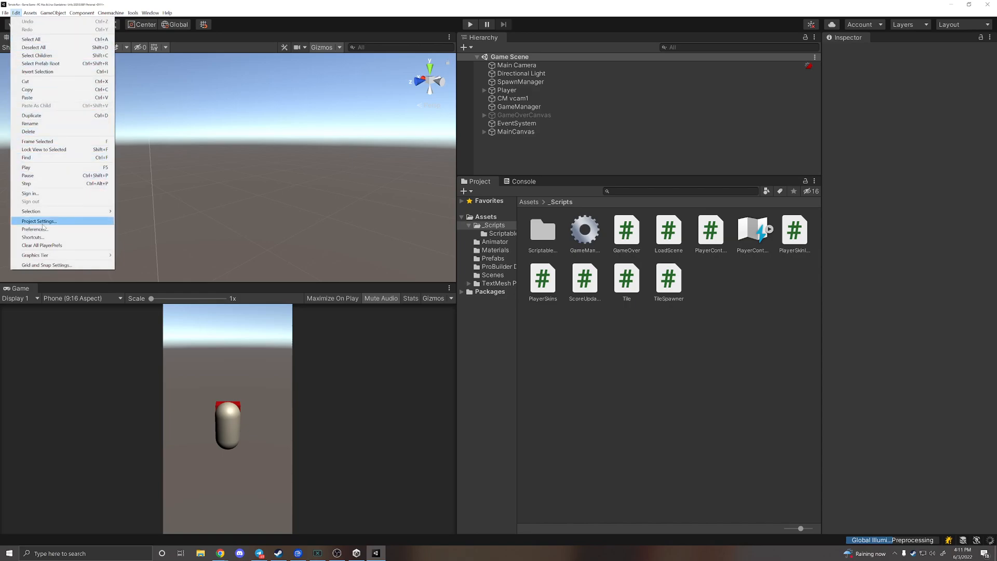
click(35, 229)
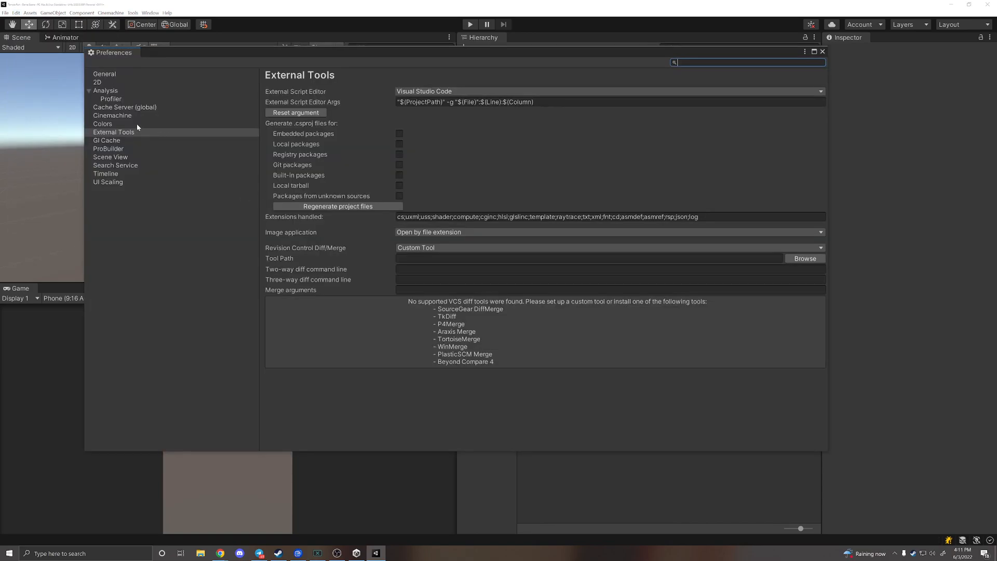
click(115, 132)
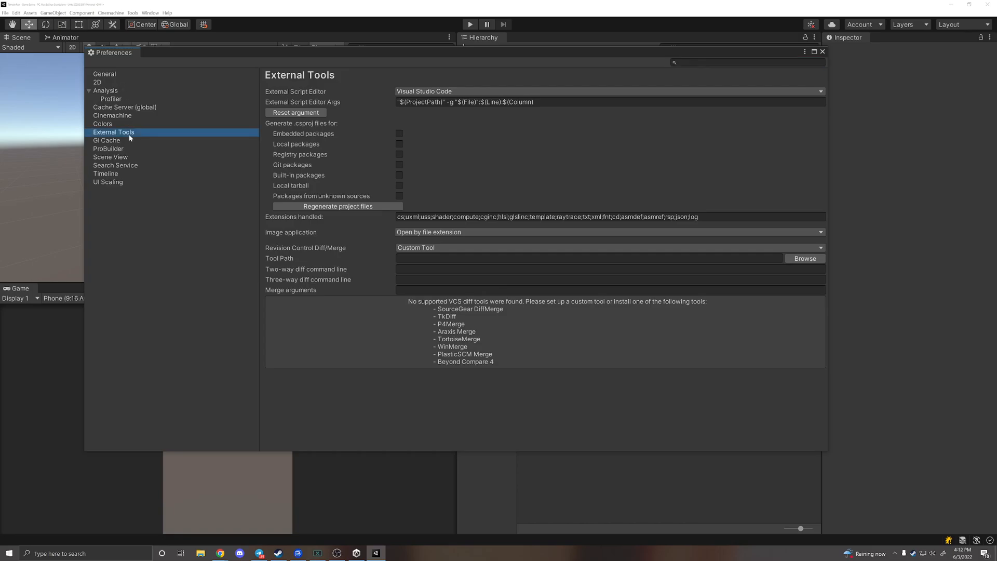
mouse_move(316, 94)
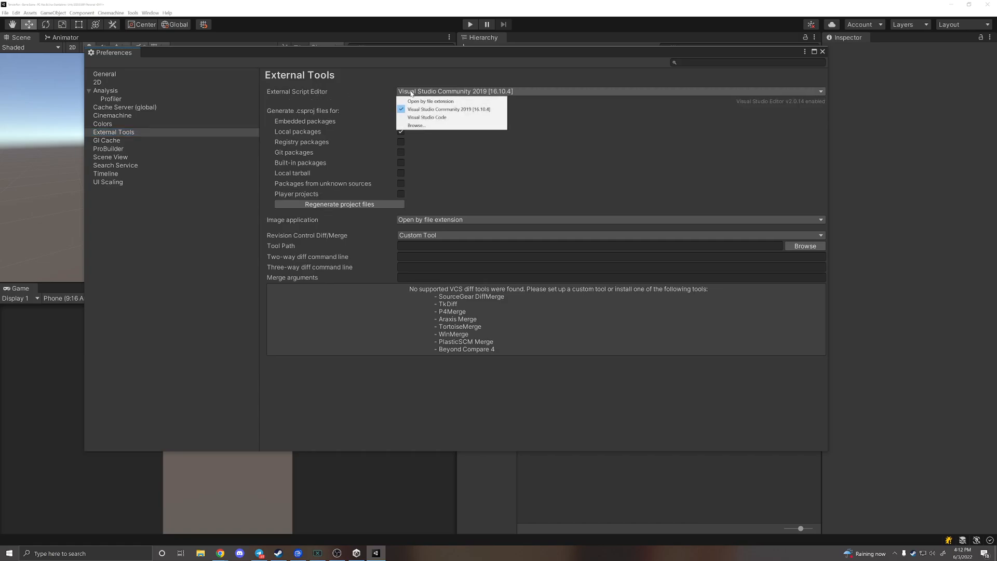
mouse_move(426, 117)
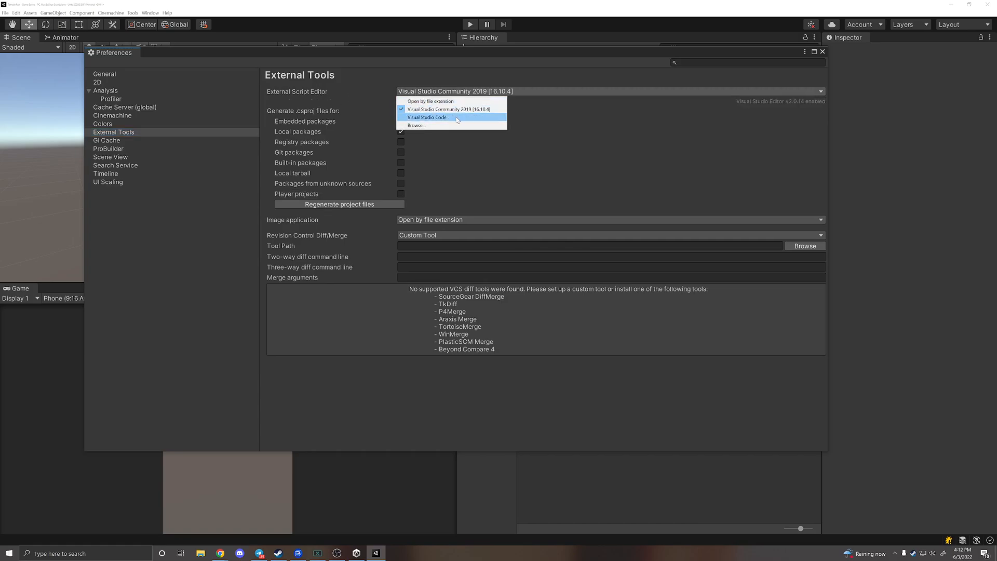
click(426, 117)
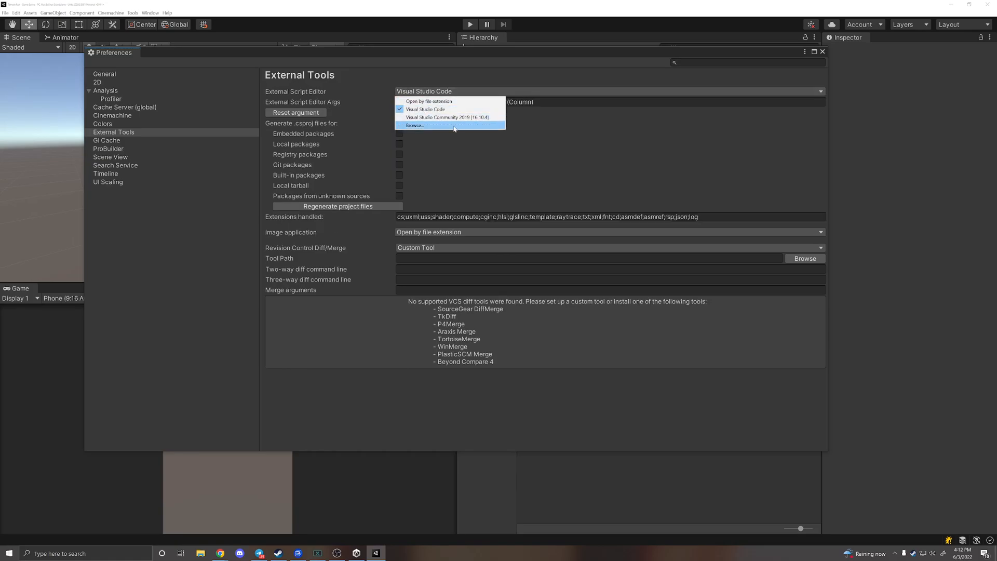
Dismiss the Browse file picker without a selection and close the Preferences window
click(415, 126)
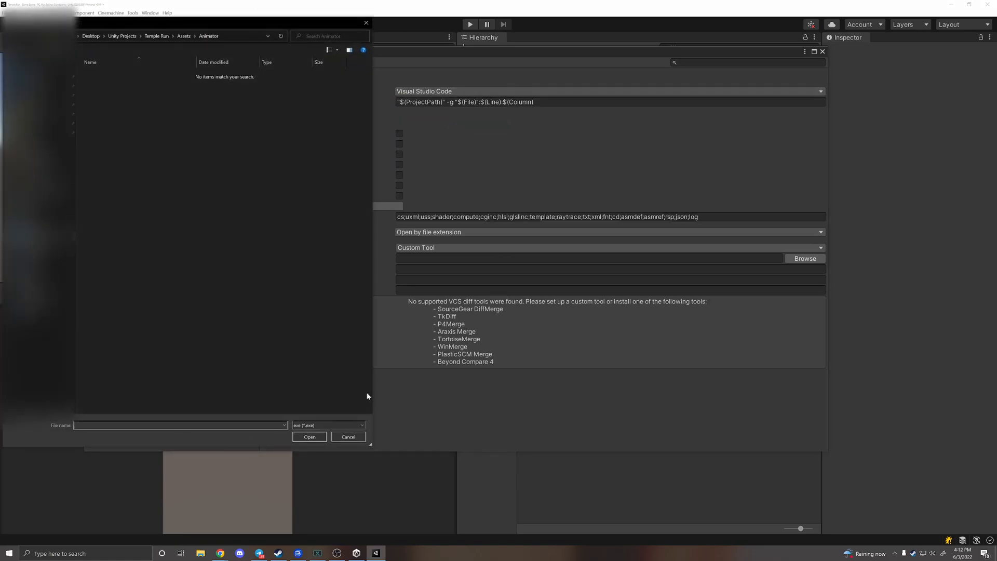
click(348, 436)
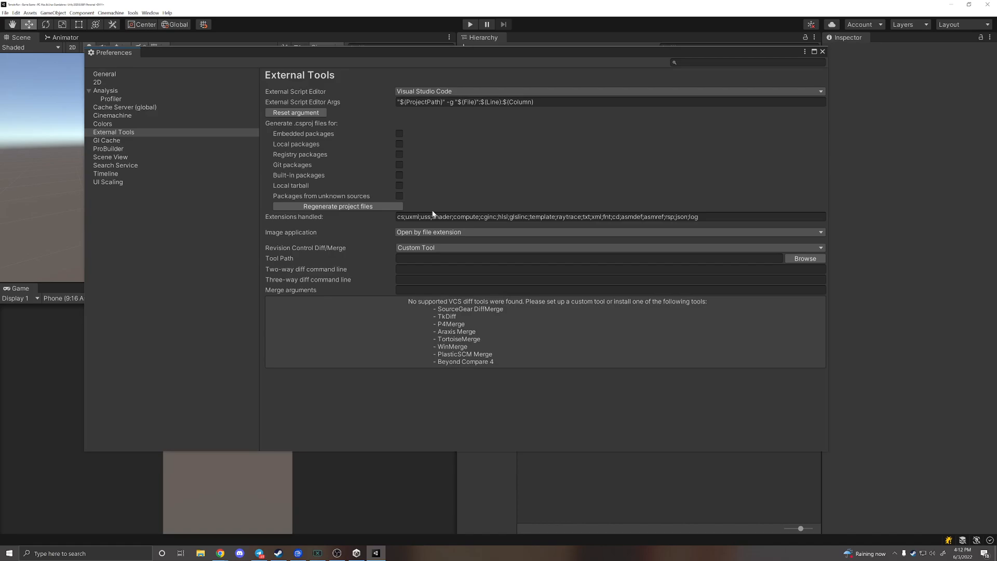
click(823, 52)
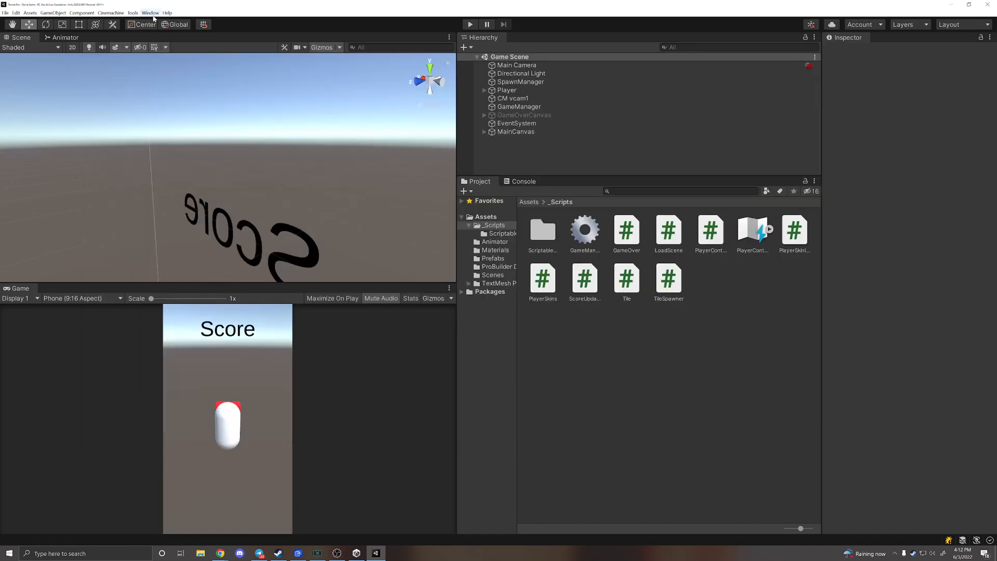
Search the Unity Registry for 'visual', confirm Visual Studio Code Editor is installed, and close Package Manager
click(150, 13)
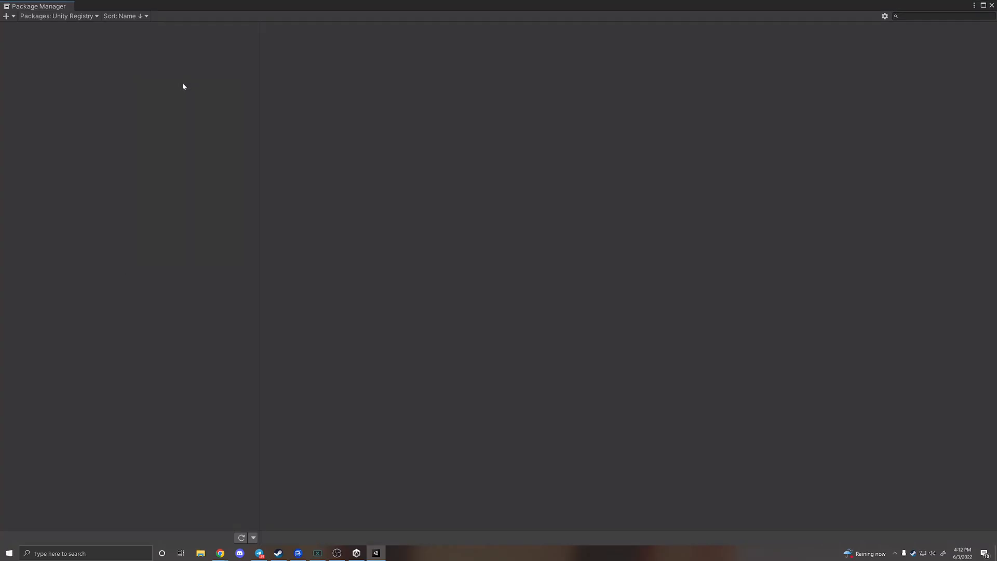
click(57, 15)
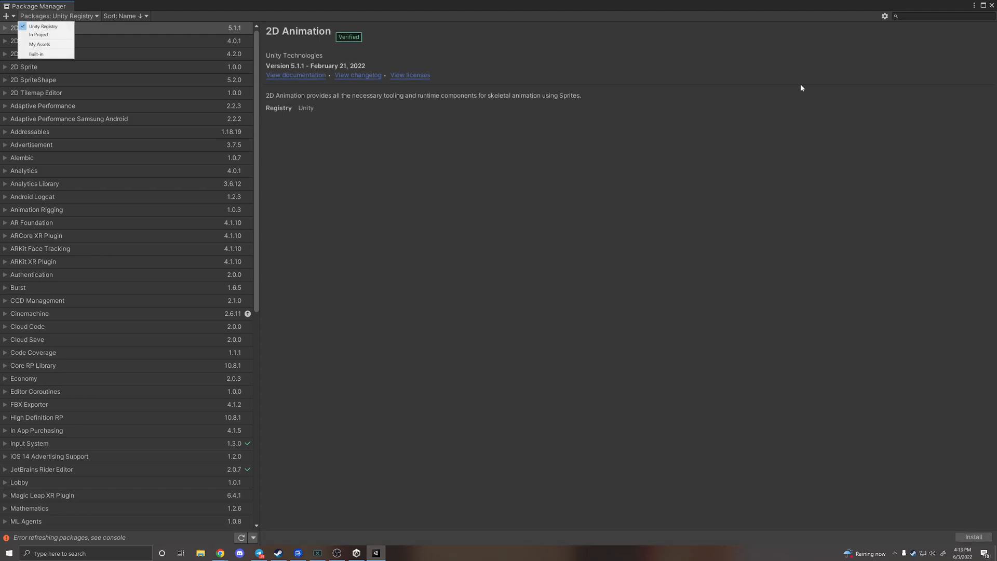
text(visual)
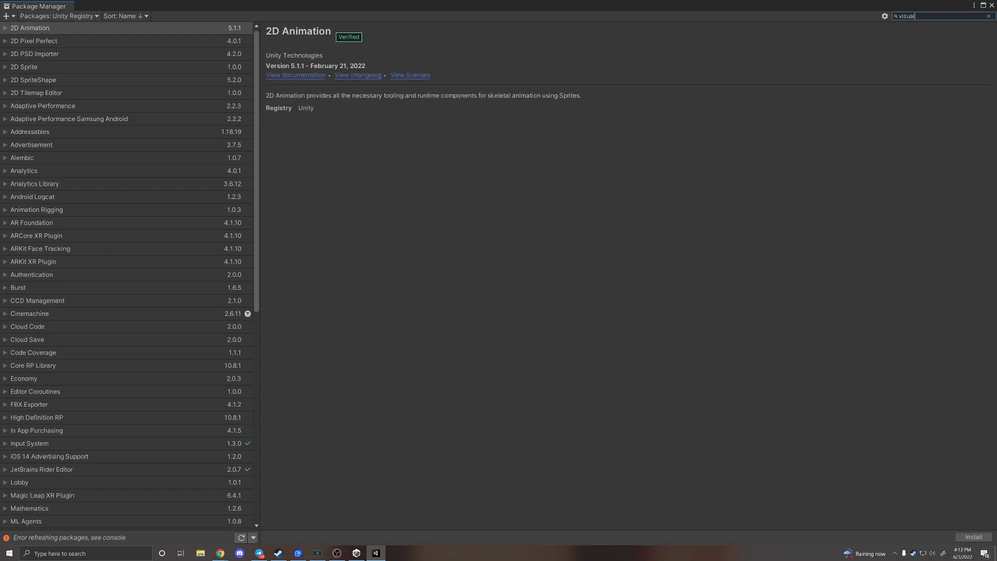
text(visual)
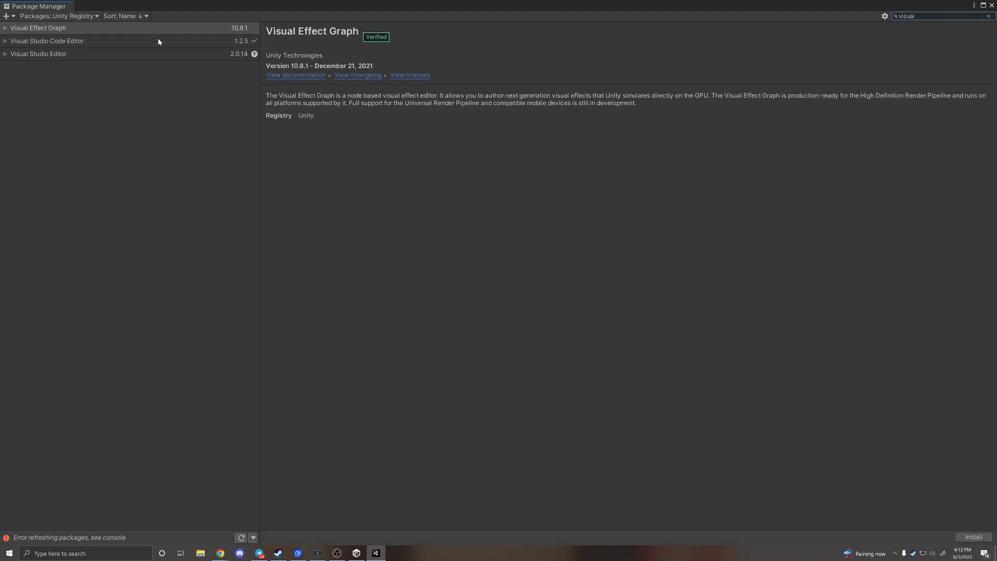
click(47, 40)
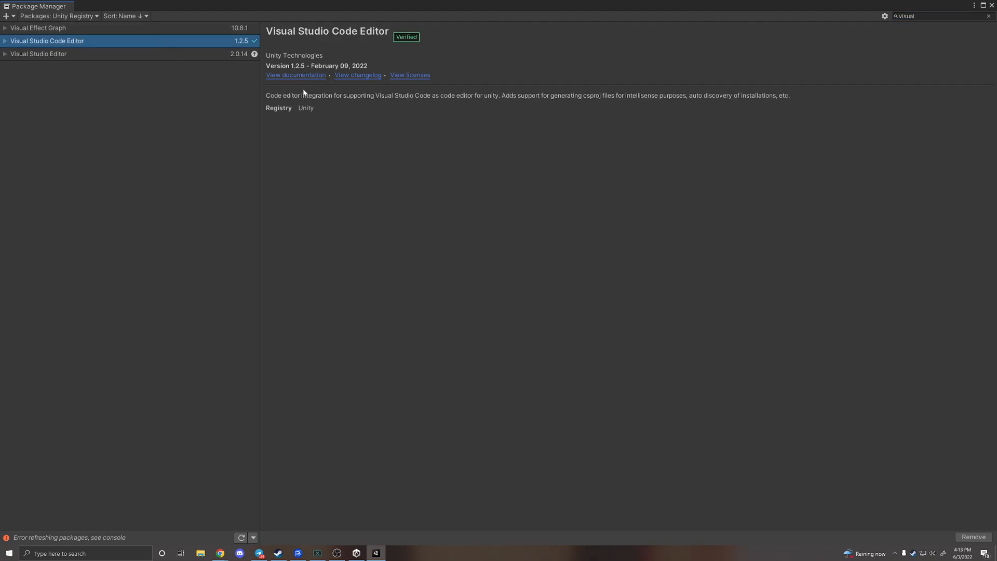
mouse_move(653, 218)
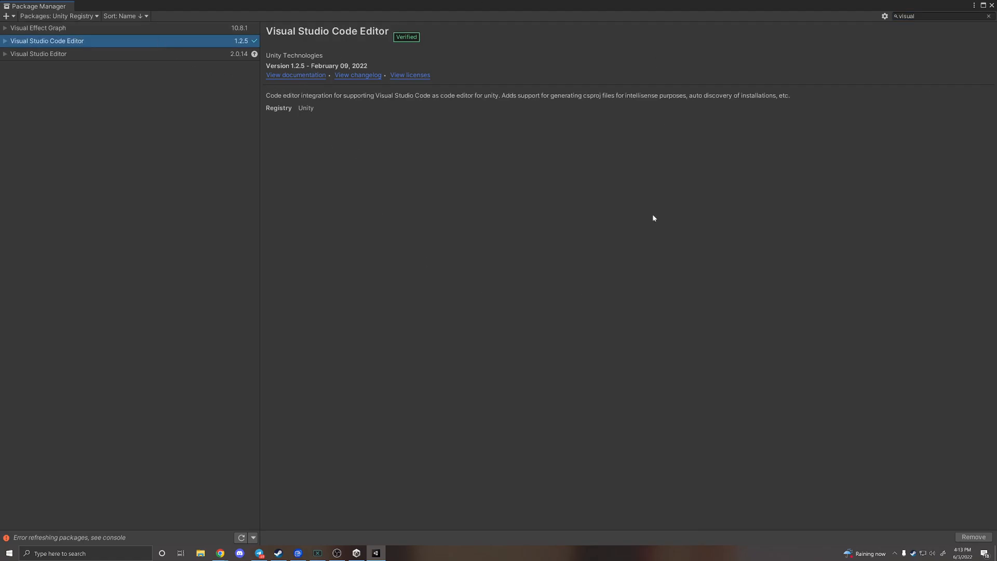
mouse_move(496, 124)
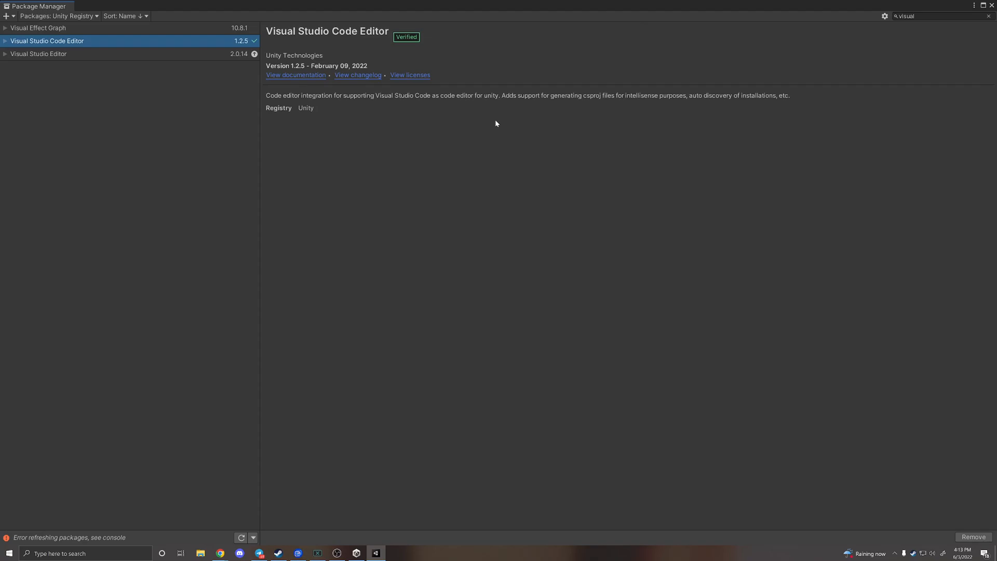
mouse_move(900, 164)
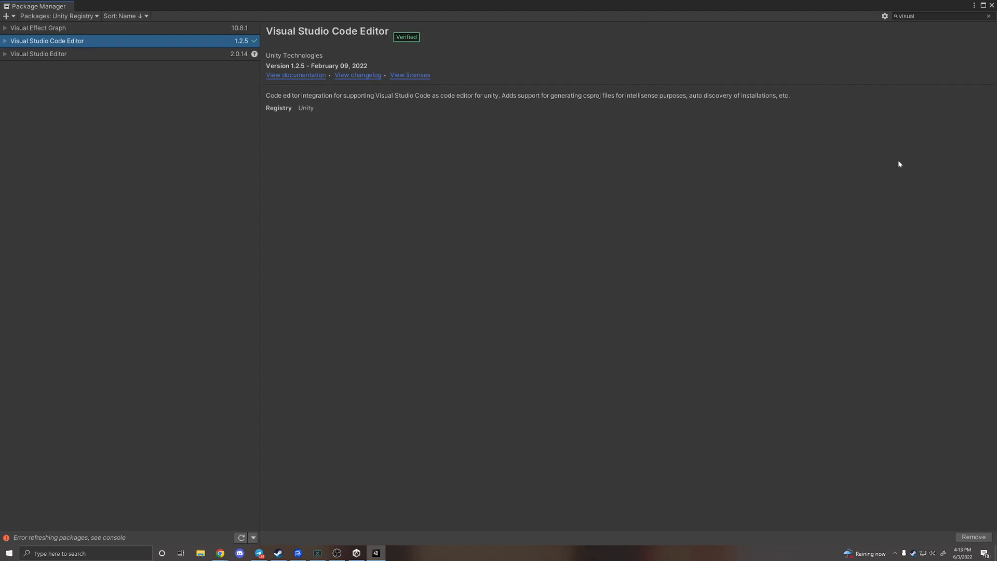
mouse_move(840, 25)
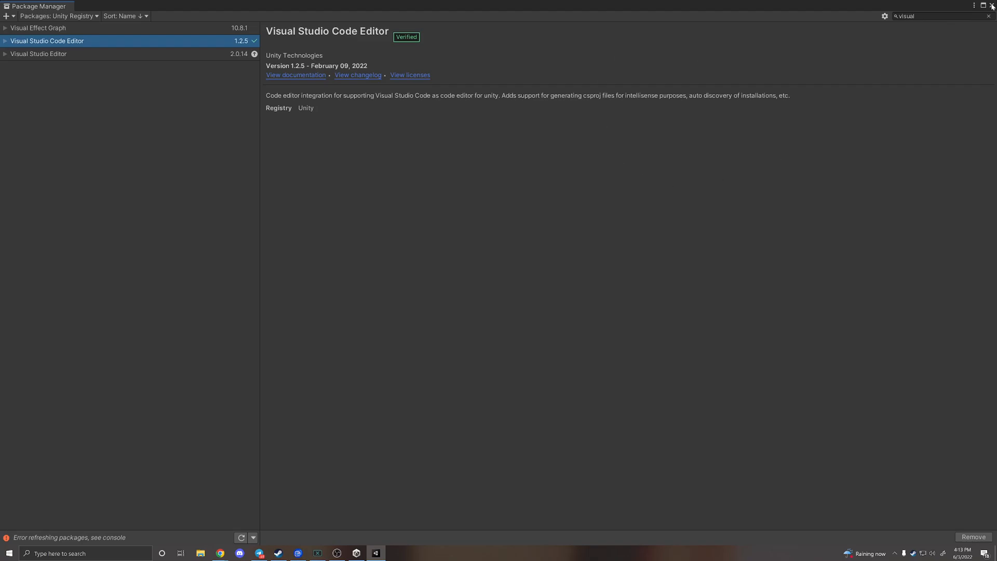
click(395, 552)
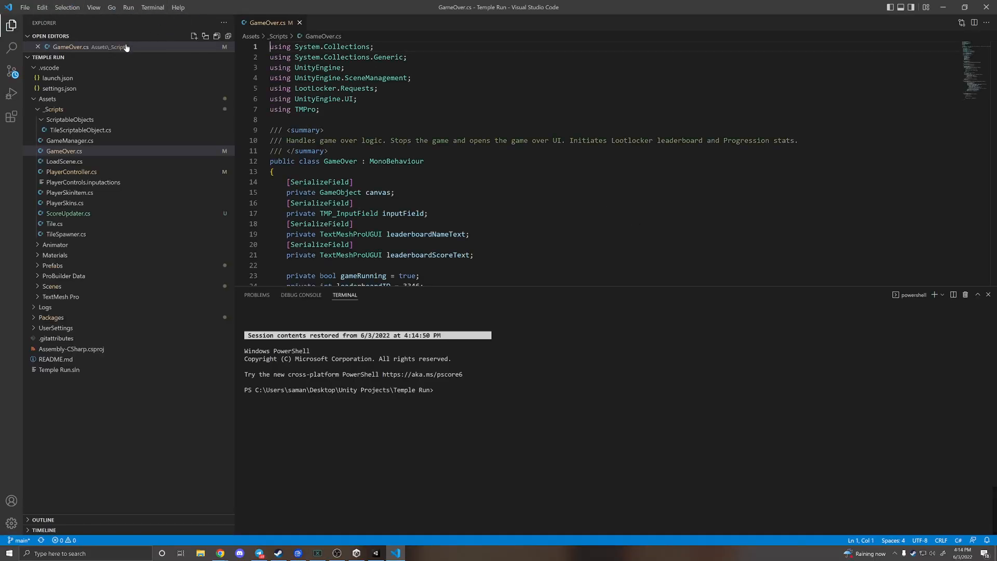
Install the Microsoft C# extension from the Extensions marketplace
click(12, 93)
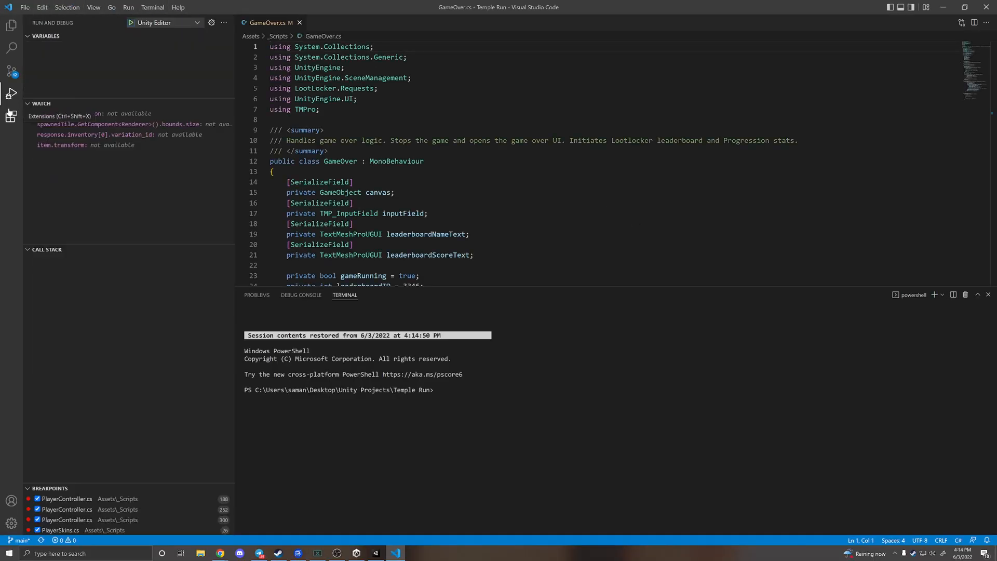
click(11, 116)
text(c#)
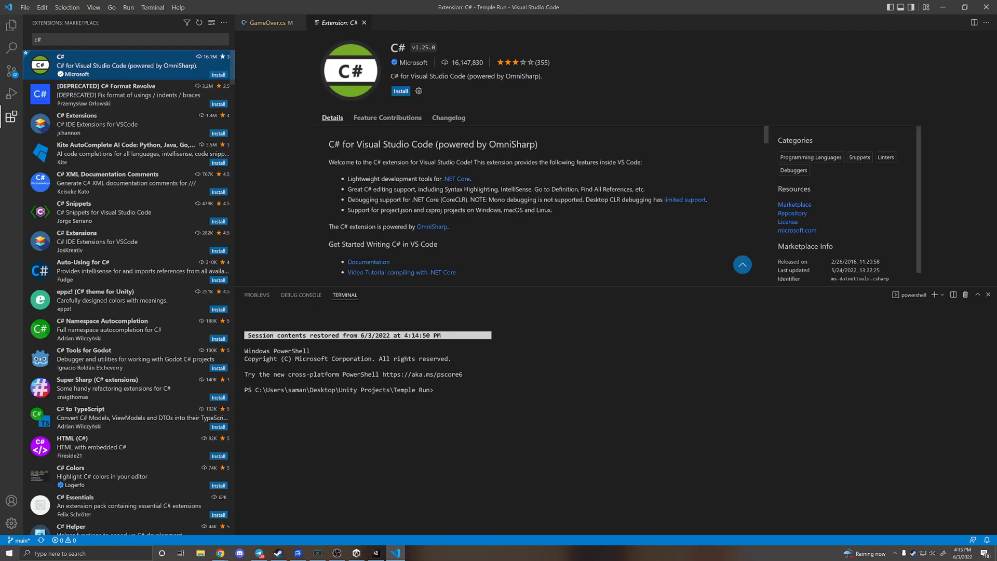
click(401, 91)
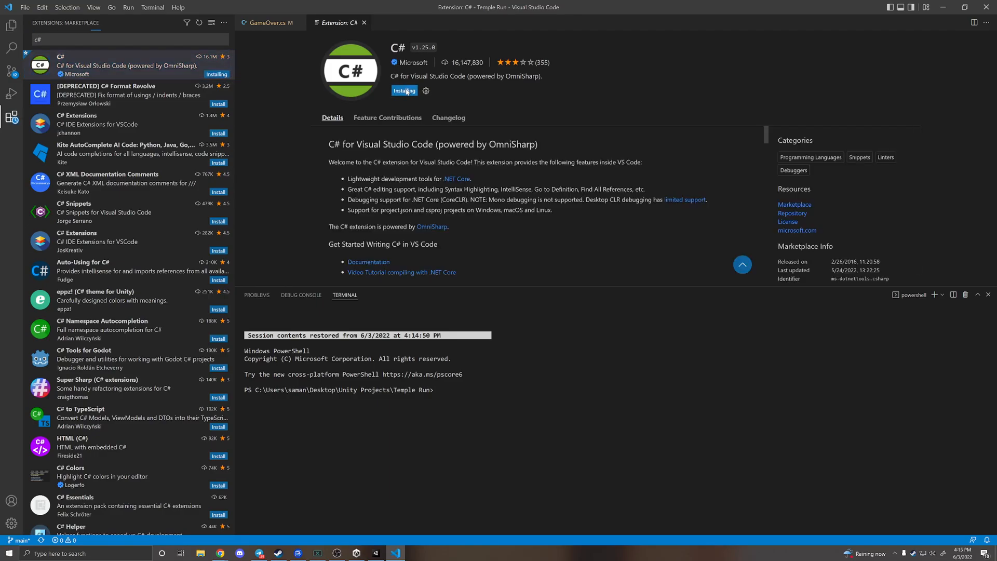
Return to GameOver.cs and show the OmniSharp output behind the project-loading warning
click(268, 22)
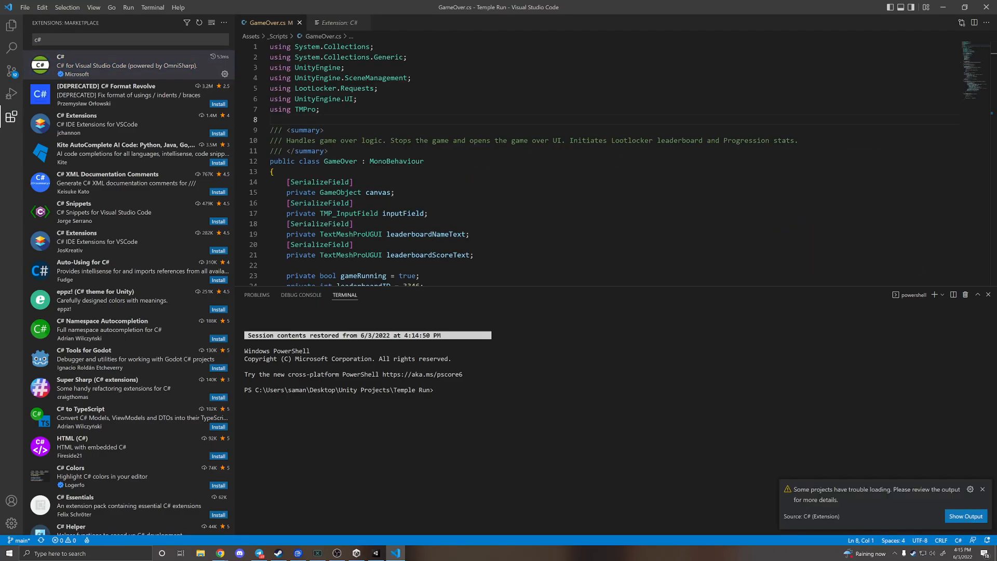
click(966, 516)
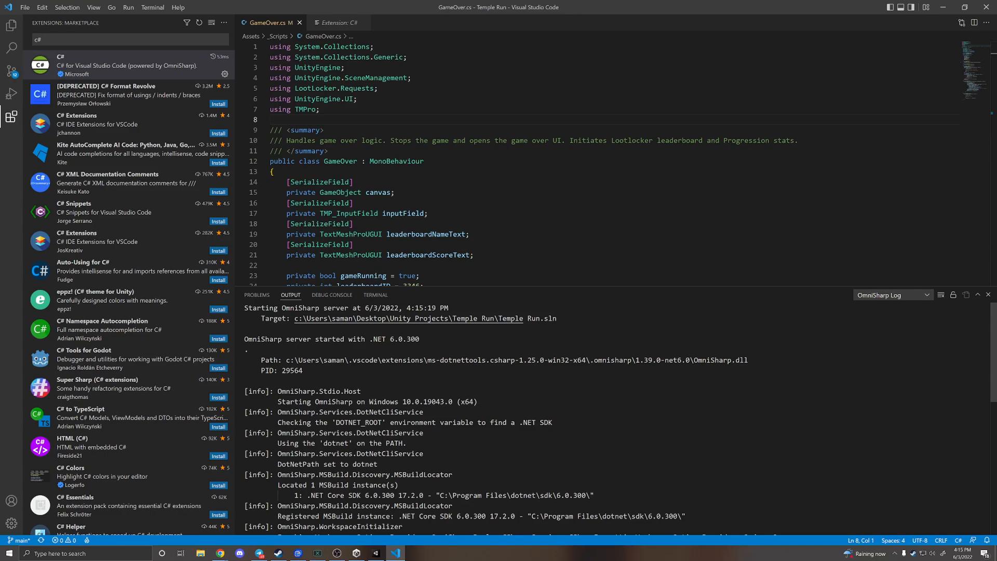
scroll(down, 3)
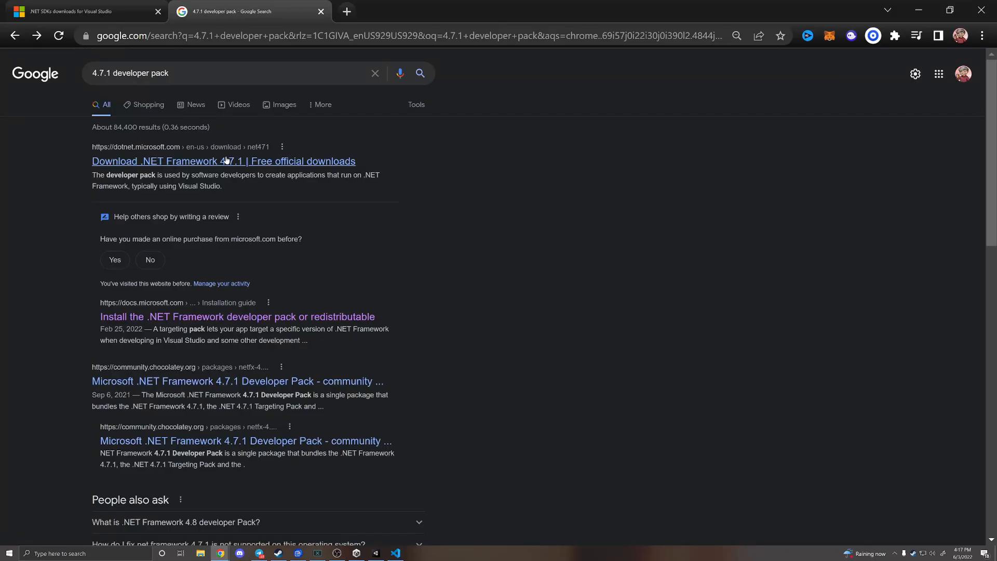
Follow the 'Download .NET Framework 4.7.1' search result
click(223, 161)
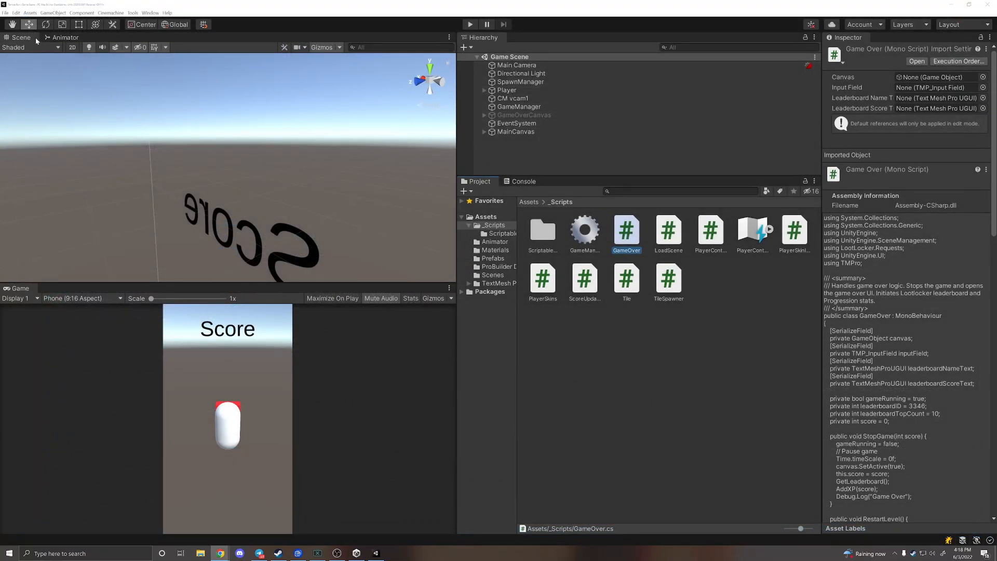
In Preferences > External Tools, with Visual Studio Code selected, regenerate the C# project files
click(30, 13)
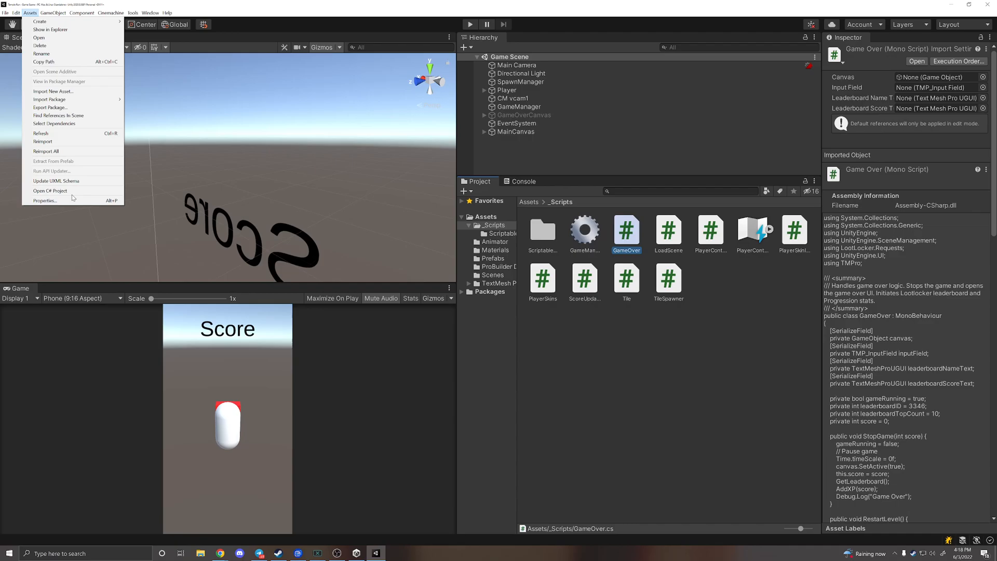
click(15, 13)
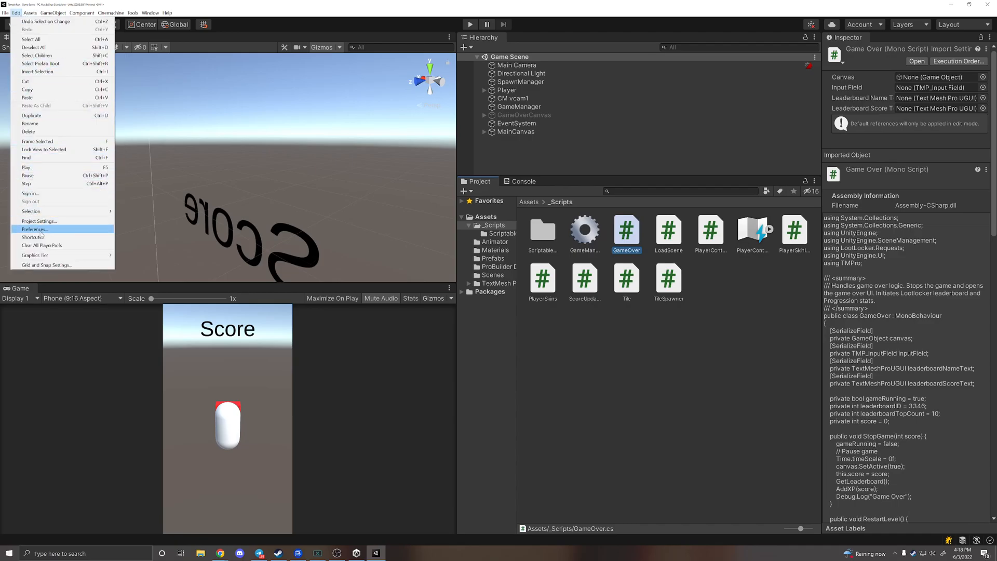
click(34, 228)
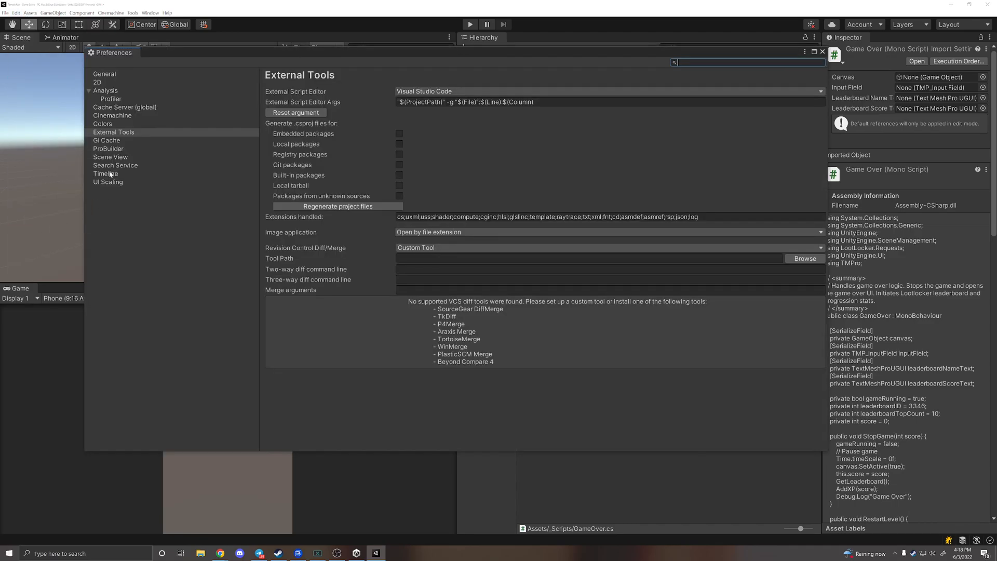
click(113, 132)
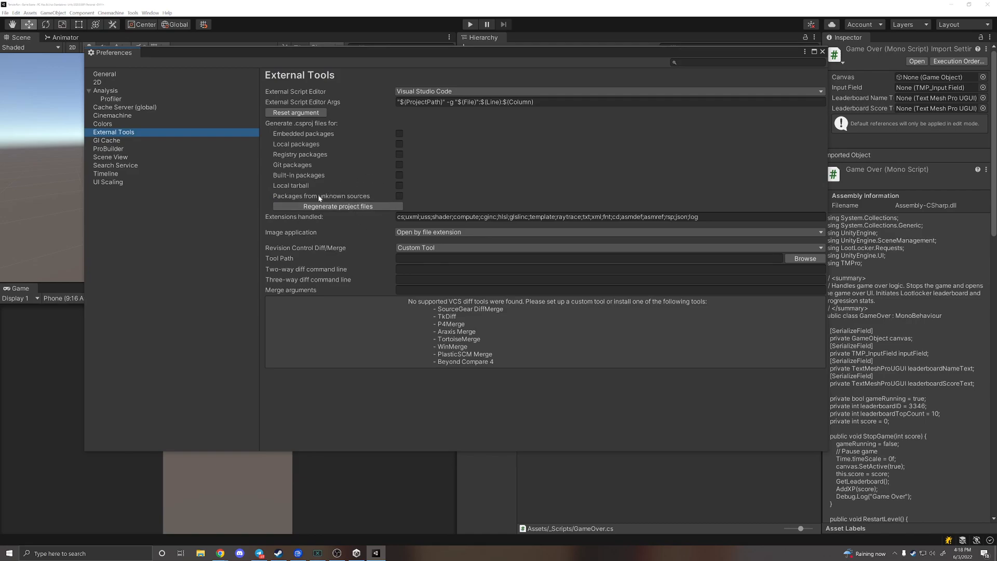
click(823, 52)
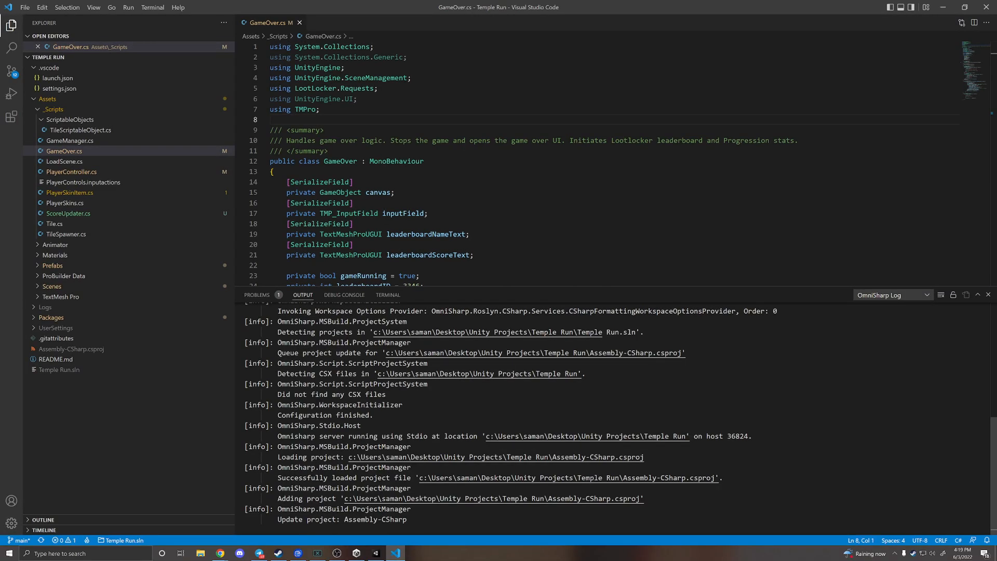
Type 'tran' in GameOver.cs to check IntelliSense suggestions appear
scroll(down, 3)
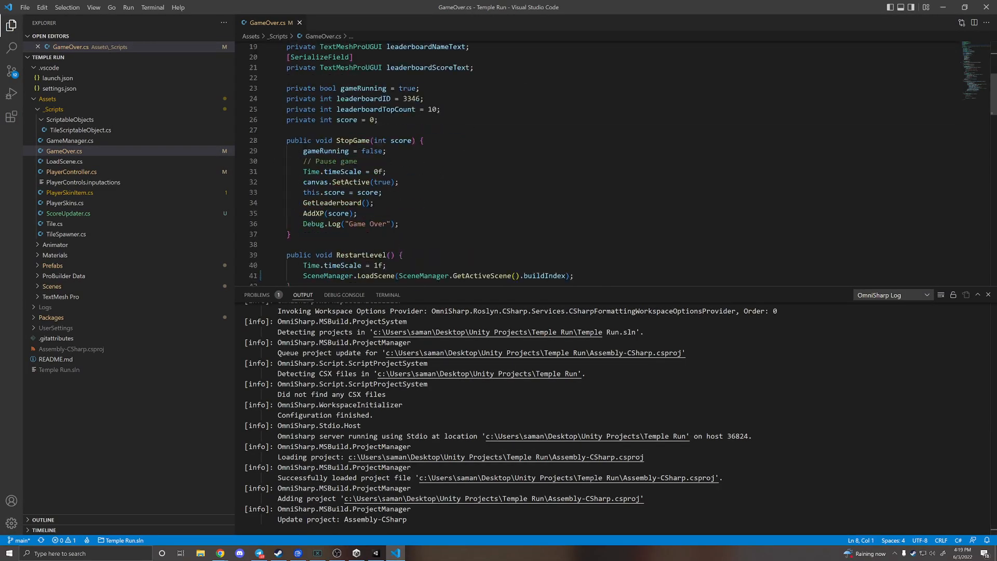
text(tran)
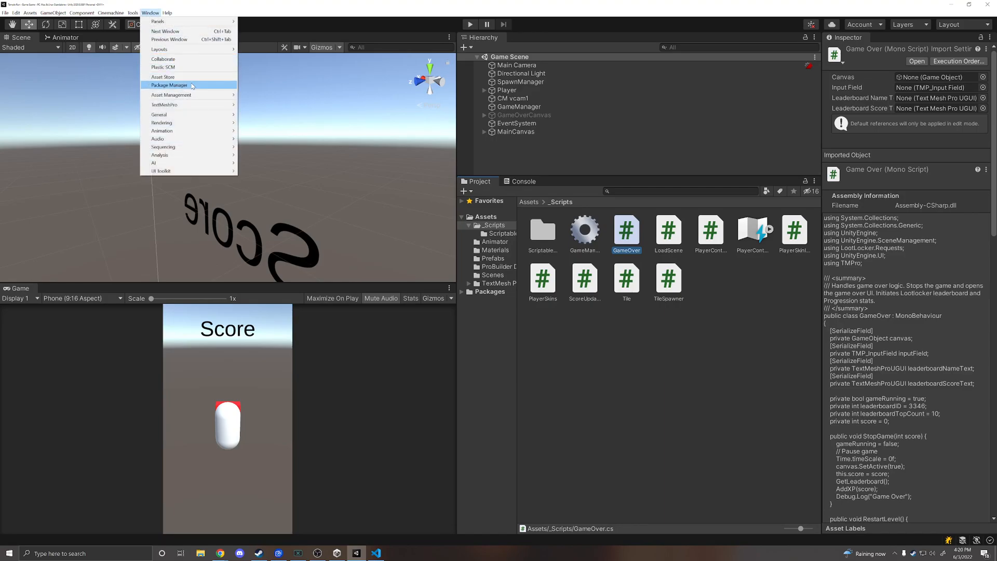
Confirm Visual Studio Code is the External Script Editor in Preferences and close the window
click(168, 84)
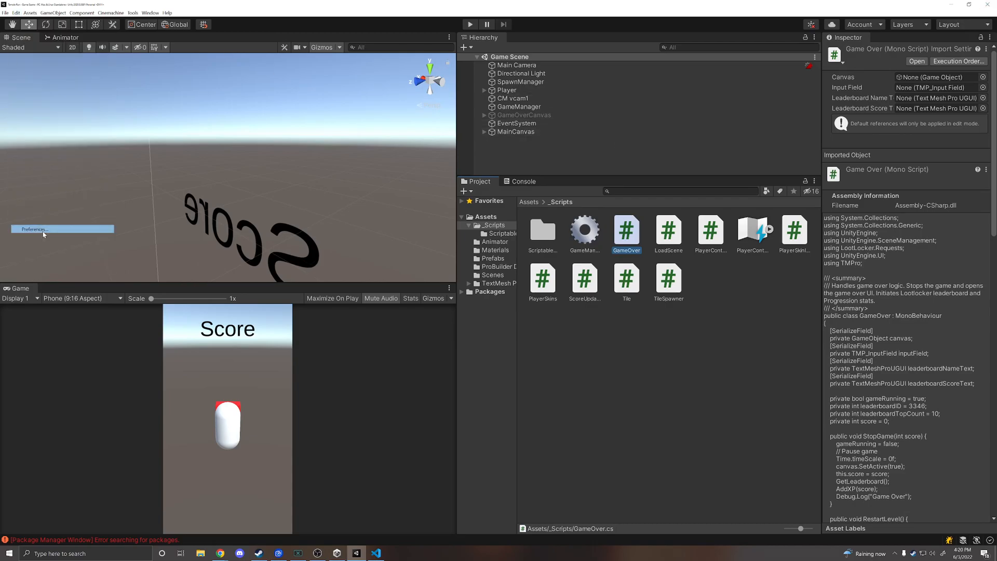
click(35, 229)
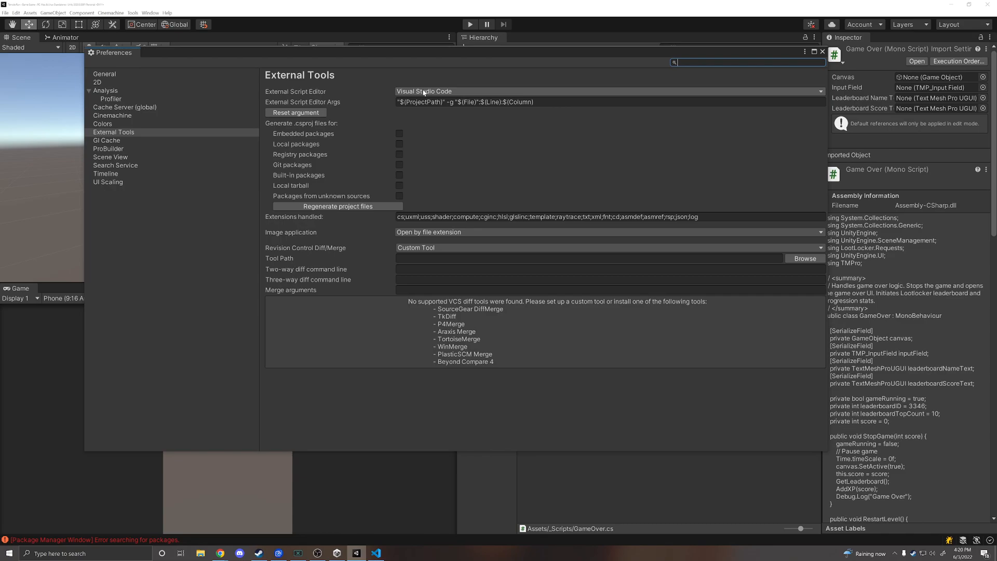
mouse_move(222, 227)
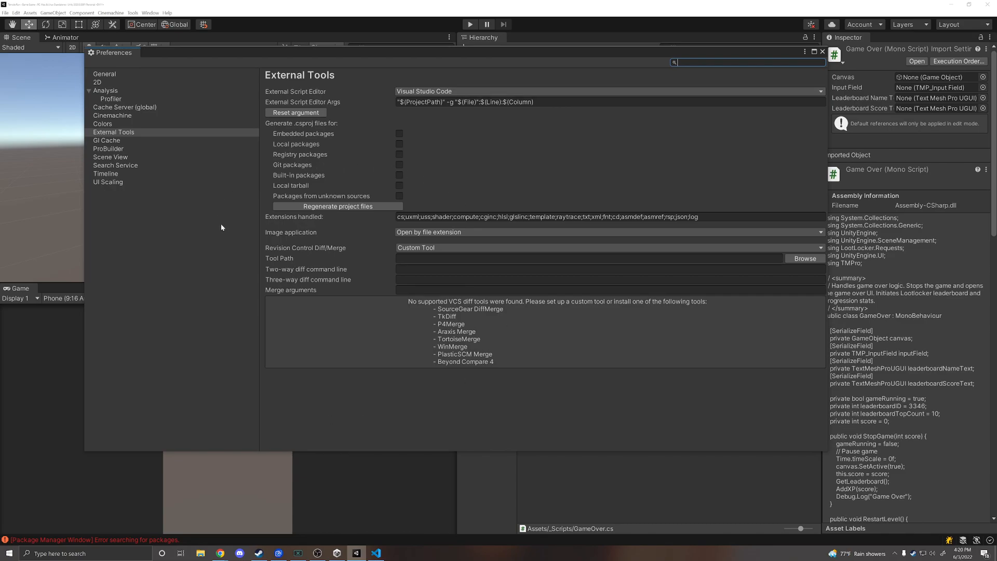
click(823, 52)
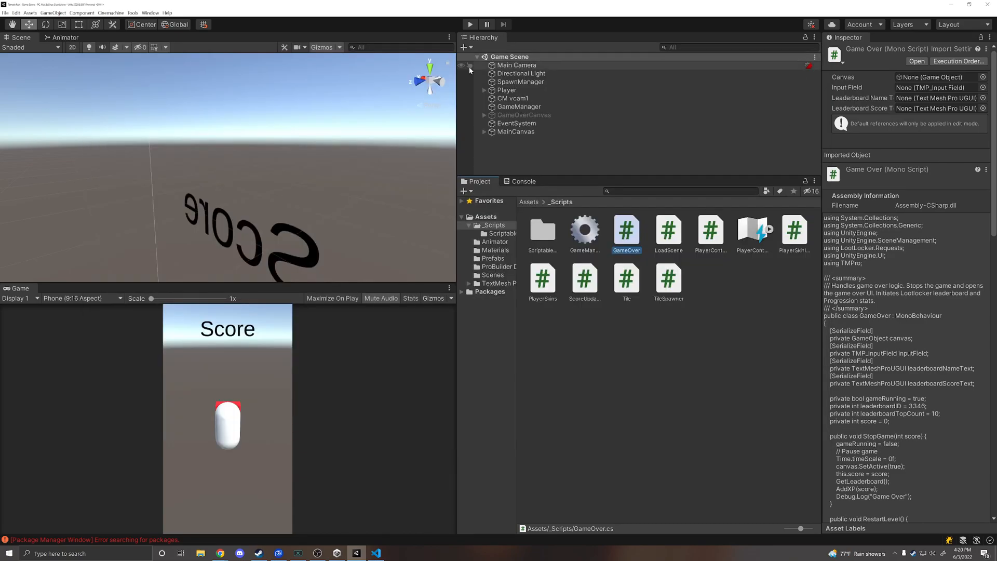
Use Assets > Open C# Project to reopen the scripts in Visual Studio Code
click(30, 13)
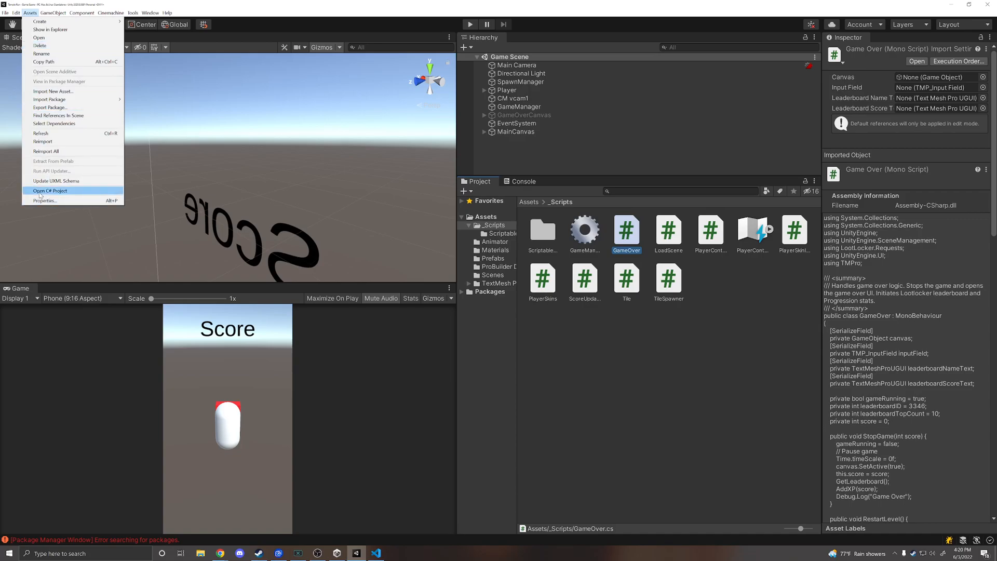
click(50, 190)
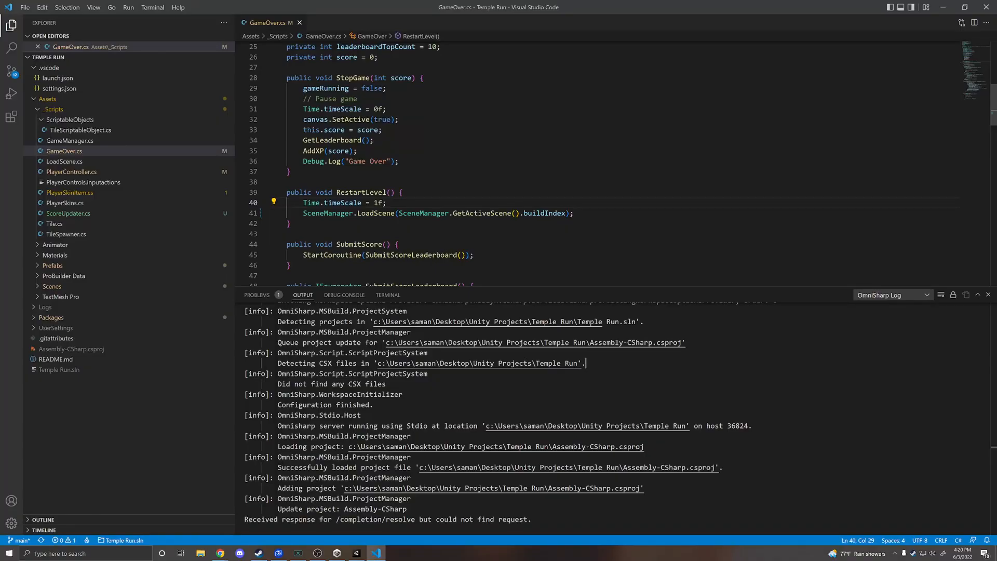
Install C#, Unity Tools and Unity Code Snippets from the marketplace, then search 'gd script' for the theme
click(12, 116)
text(c#)
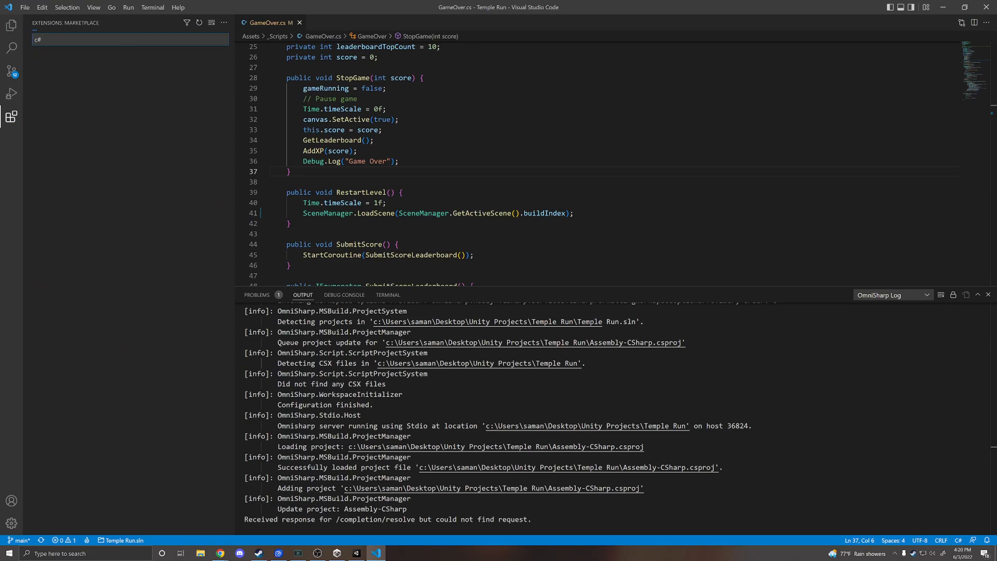
click(108, 123)
text(unity code snippet)
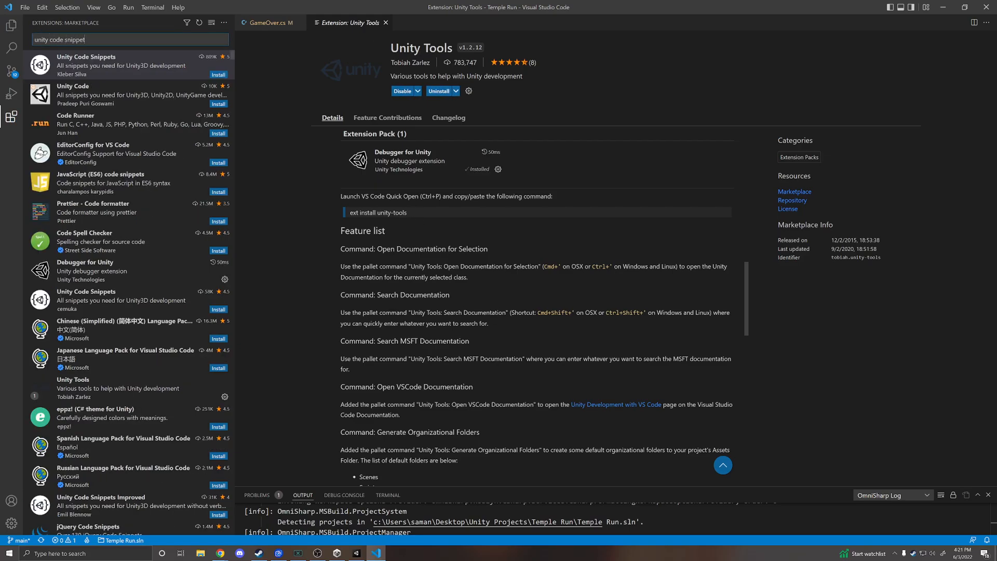
click(87, 65)
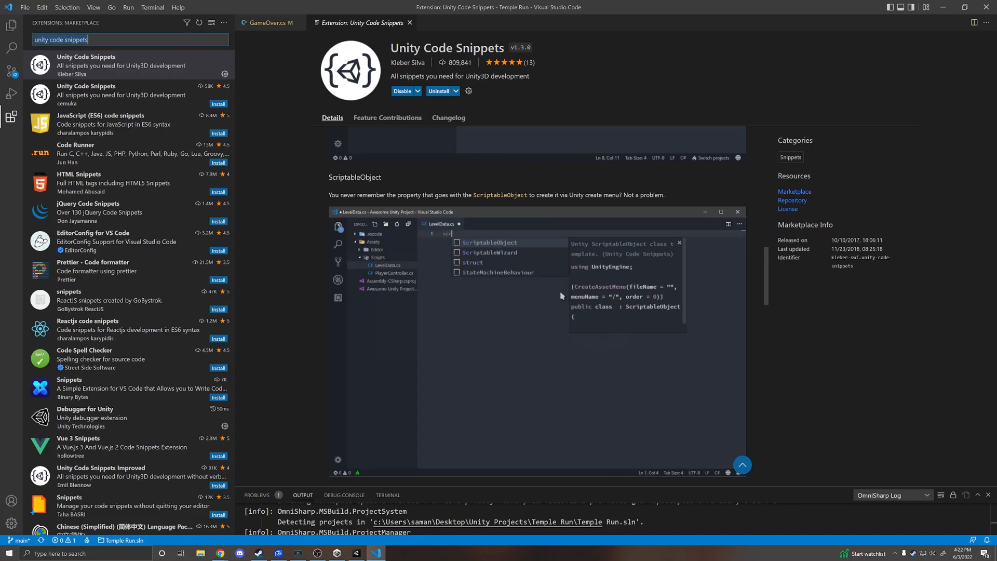
text(gd script)
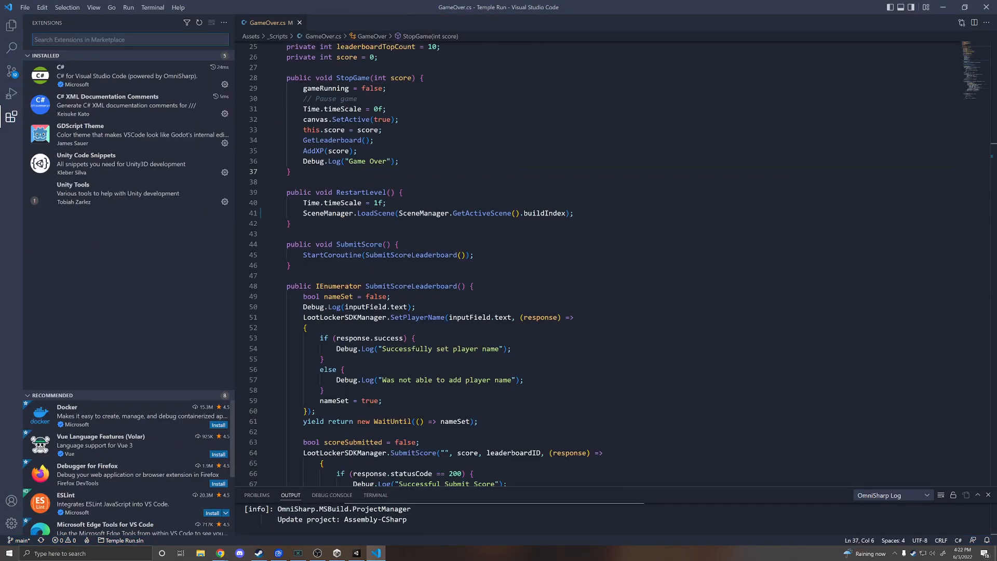
Start a Run and Debug session with the Unity Editor configuration
text(unity debug)
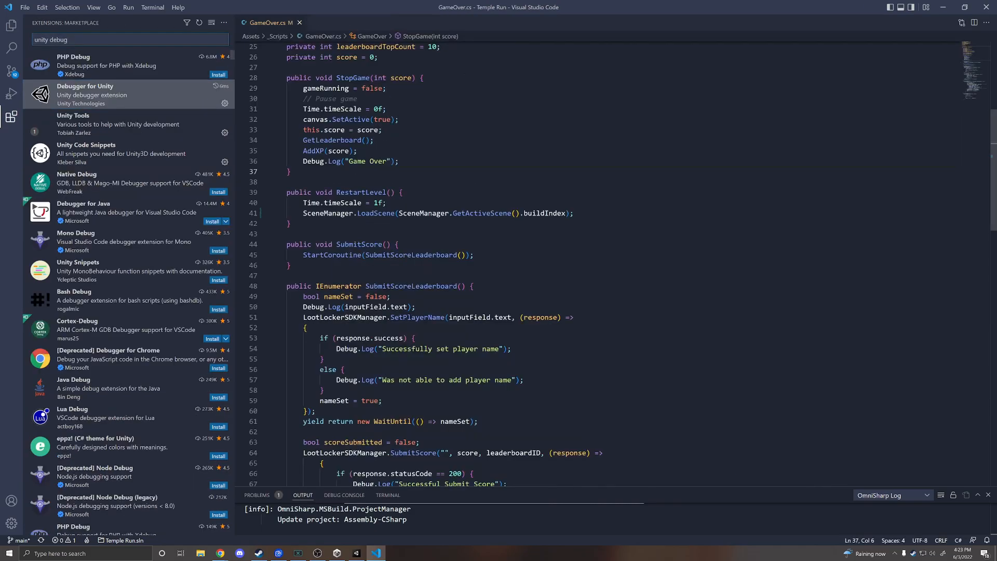
click(11, 95)
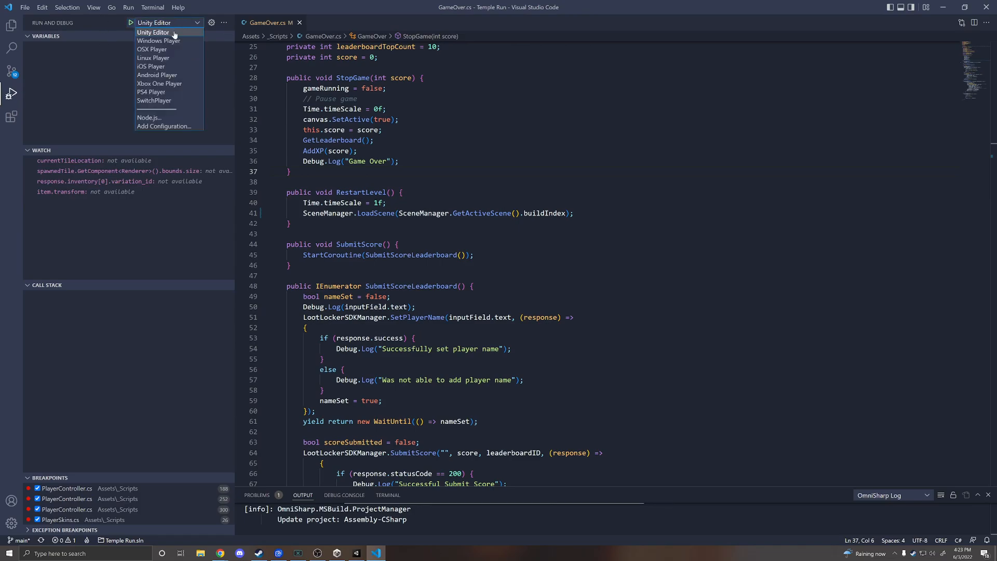
click(168, 22)
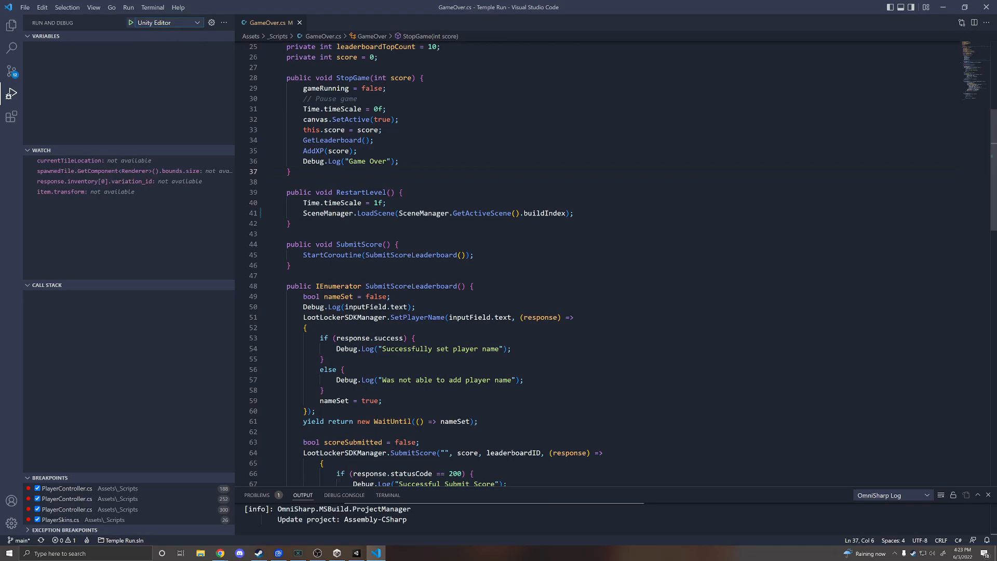
scroll(up, 3)
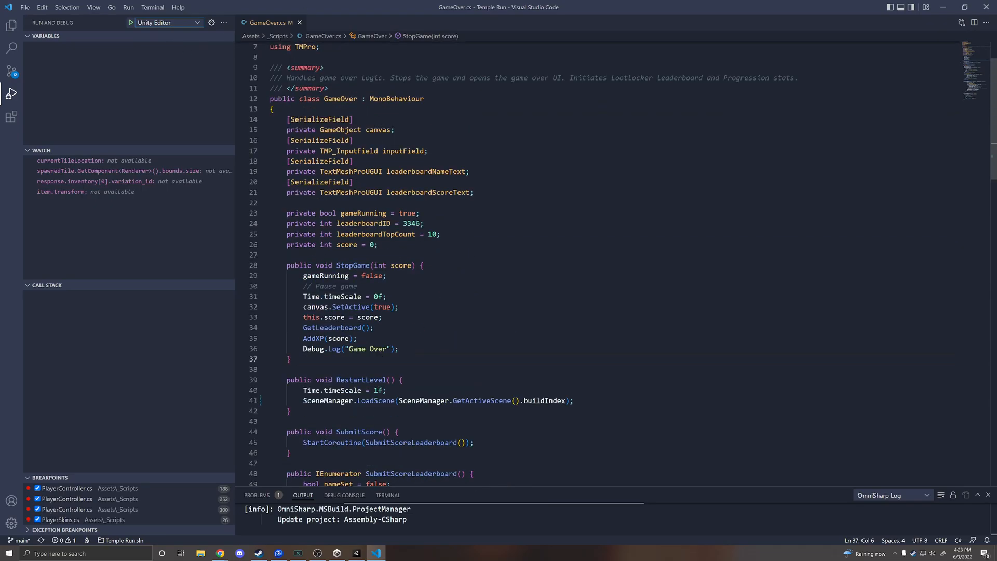
Hit the PlayerController Awake breakpoint at line 68, then stop the debugging session
click(12, 25)
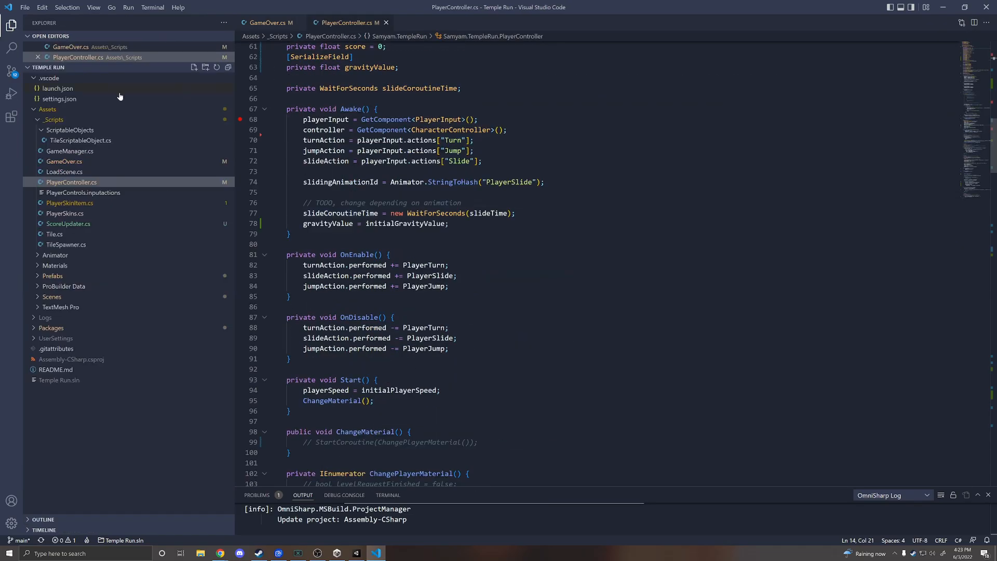
click(12, 93)
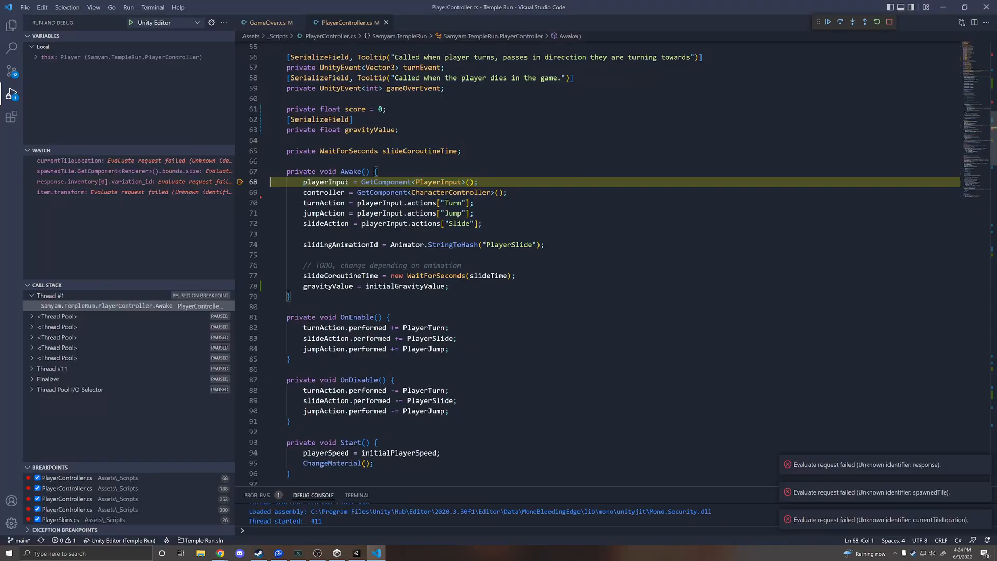
mouse_move(891, 22)
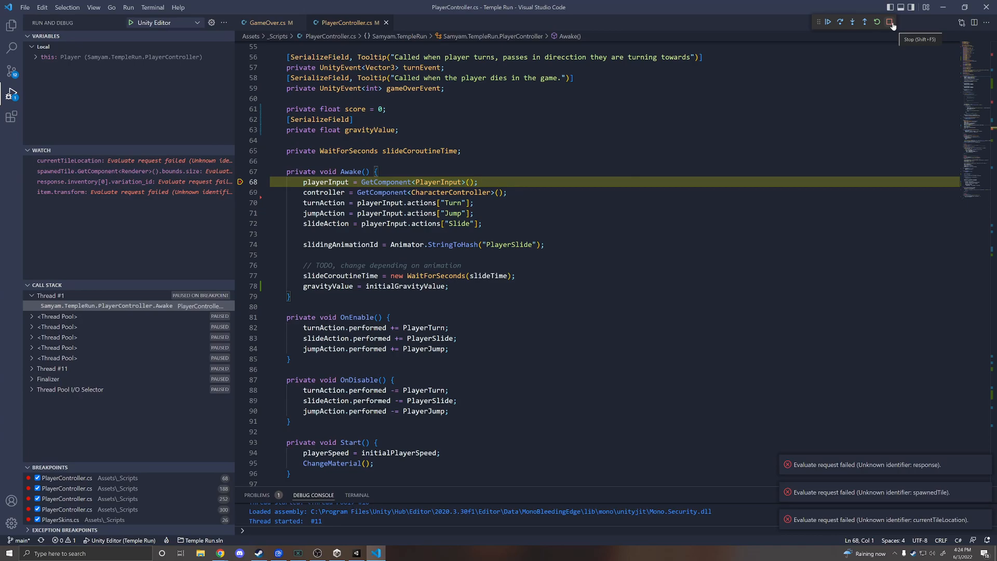
click(892, 22)
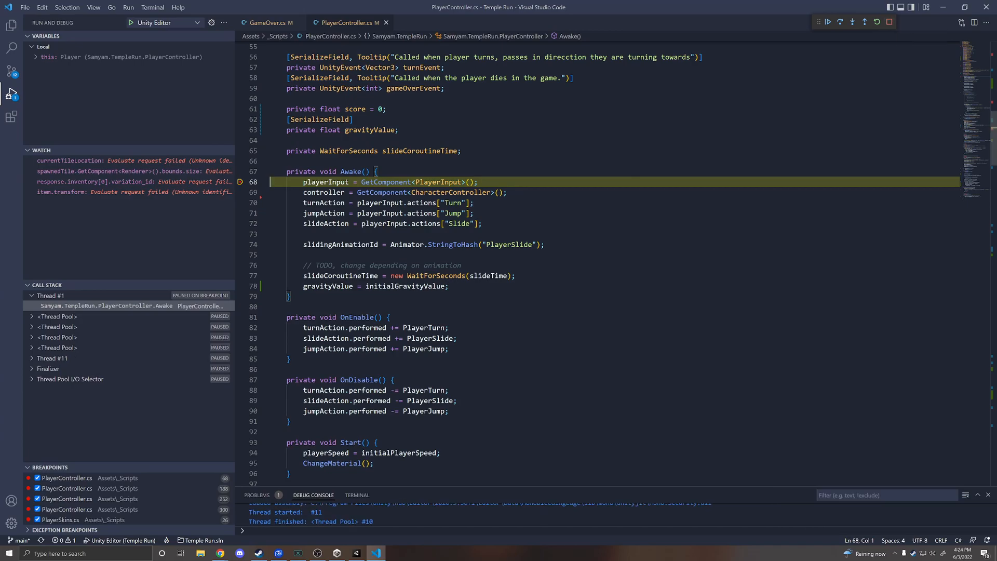
click(11, 117)
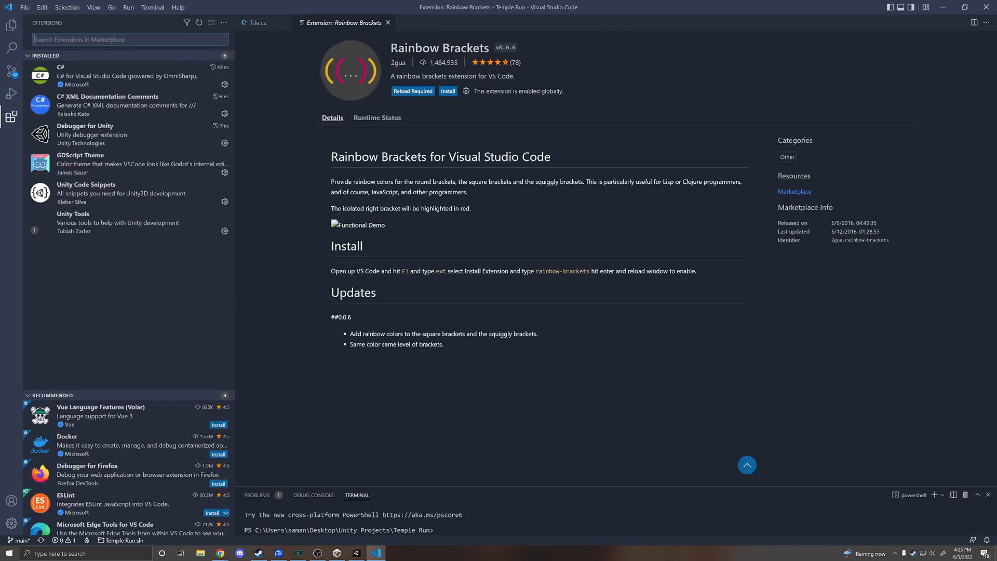
Search the marketplace for 'rainbow brac' and view the Rainbow Fart extension's details
text(rainbow brac)
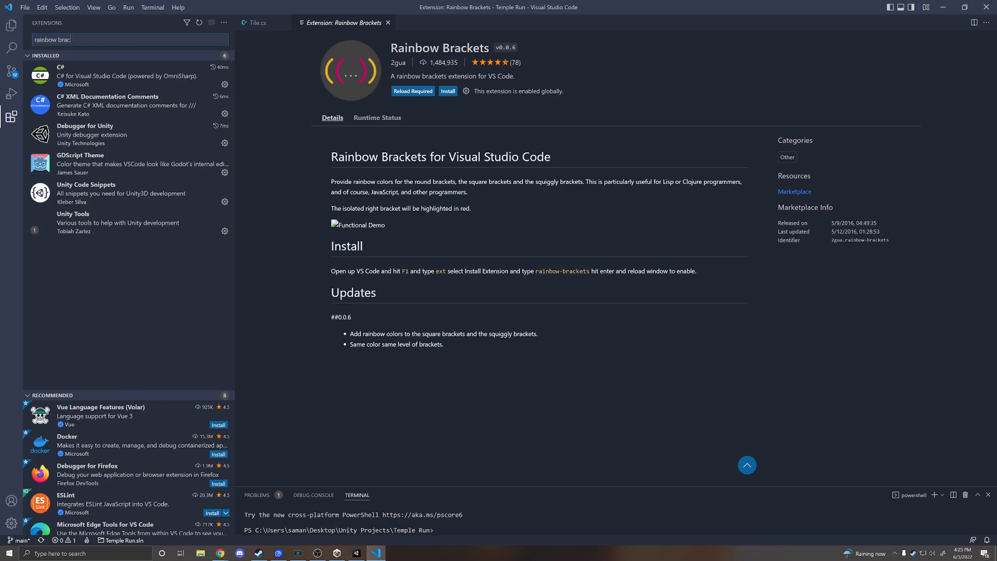
click(109, 94)
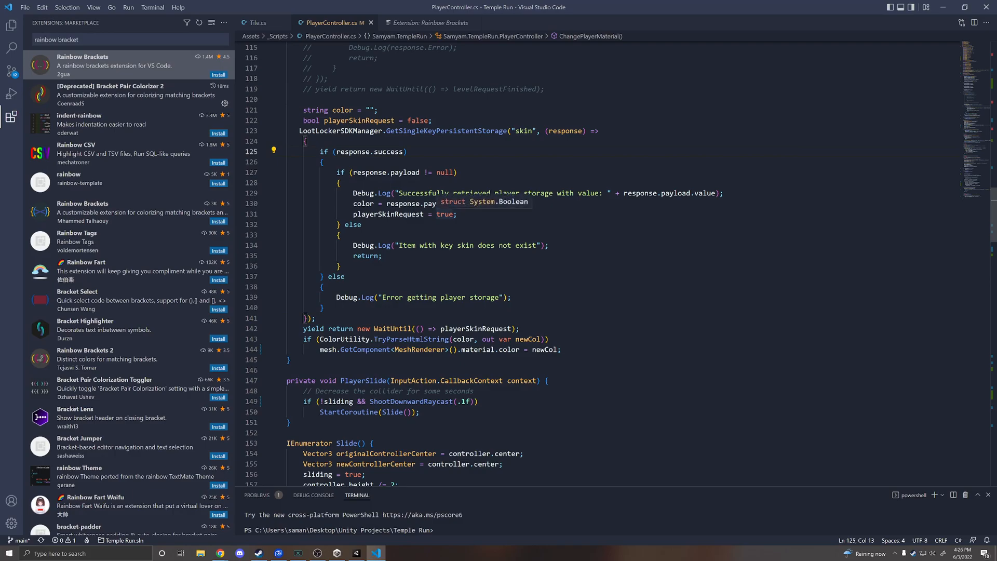
click(83, 261)
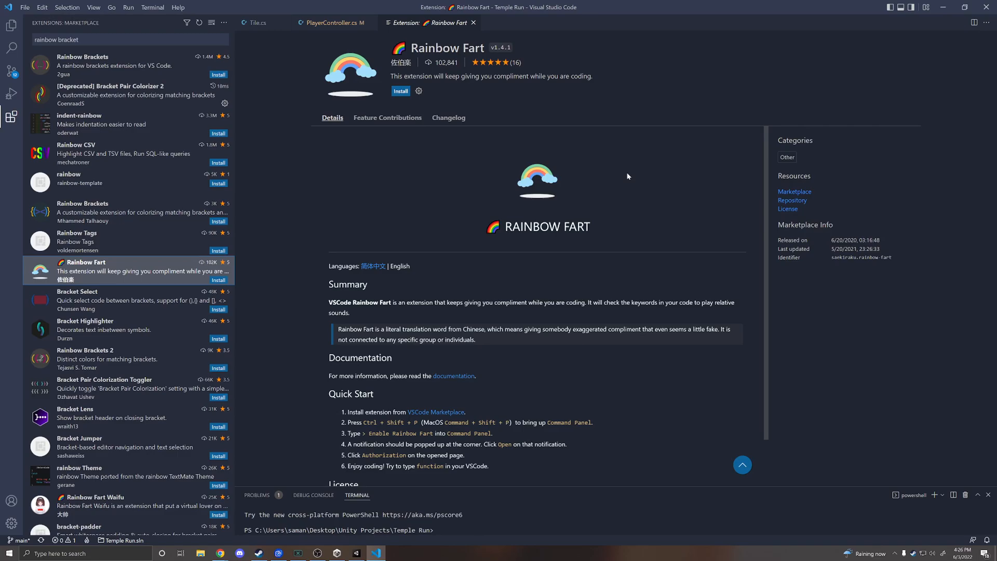
mouse_move(674, 360)
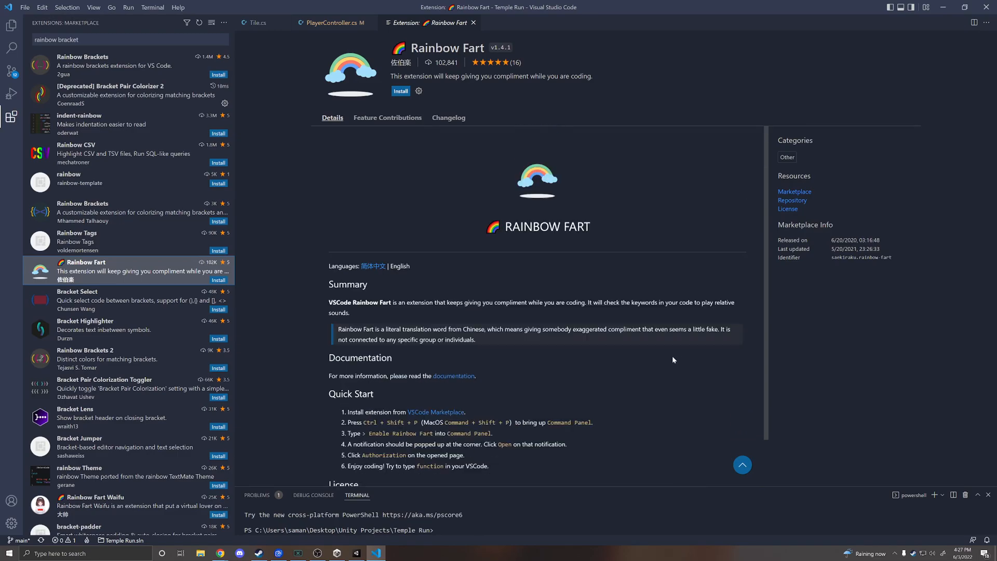